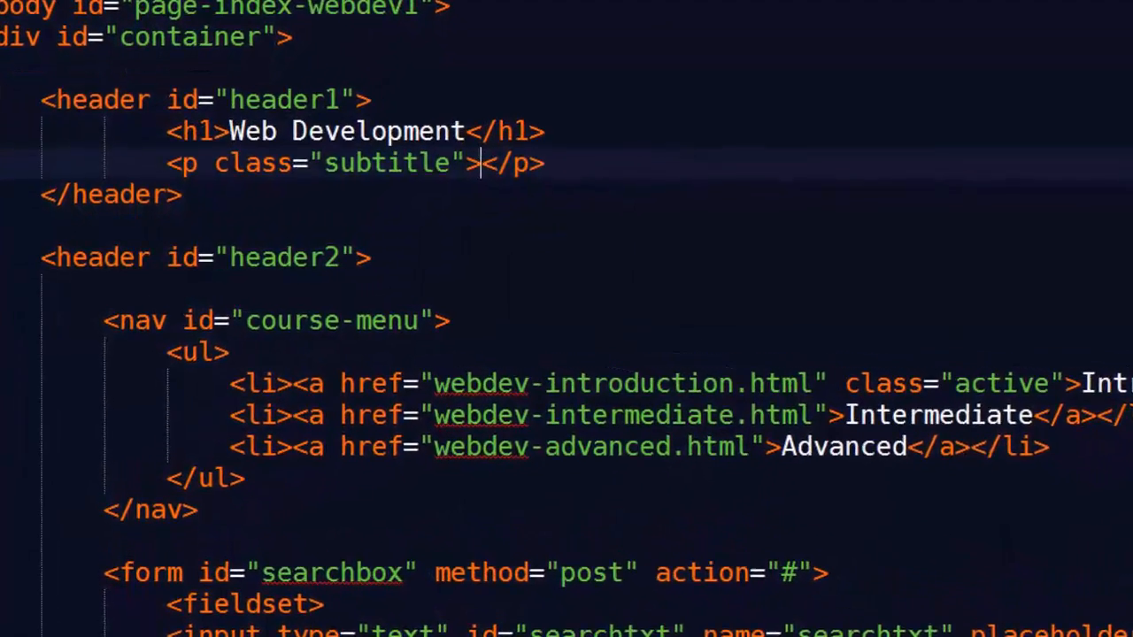
- View webforms2.html in Chrome with the styled first form and unstyled second form
text(Six Minutes. Smarter.)
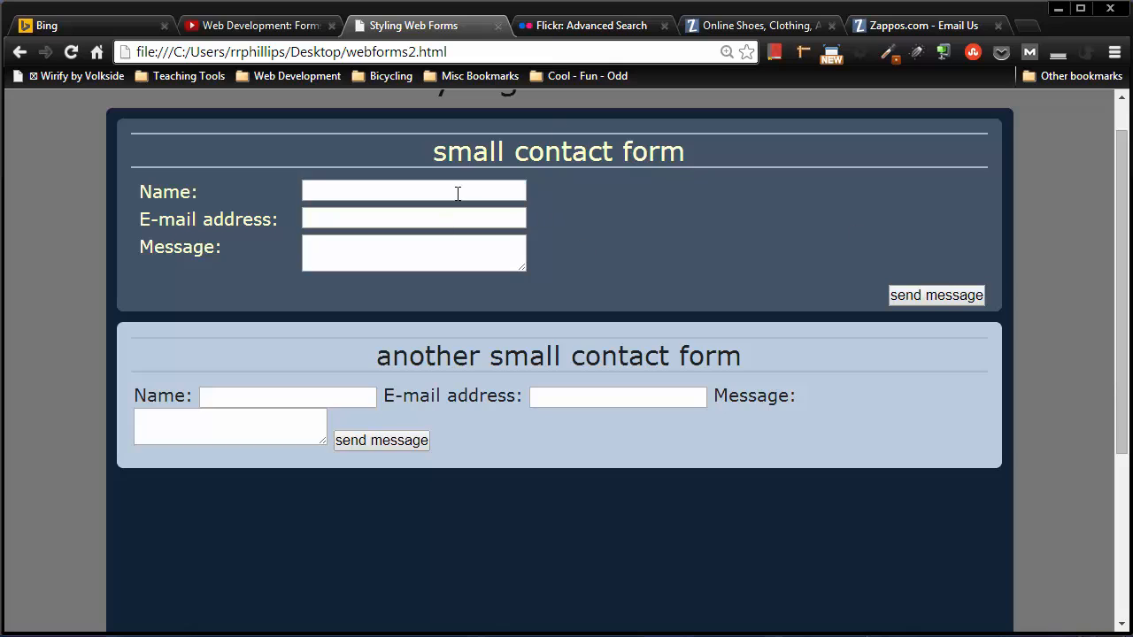
mouse_move(318, 211)
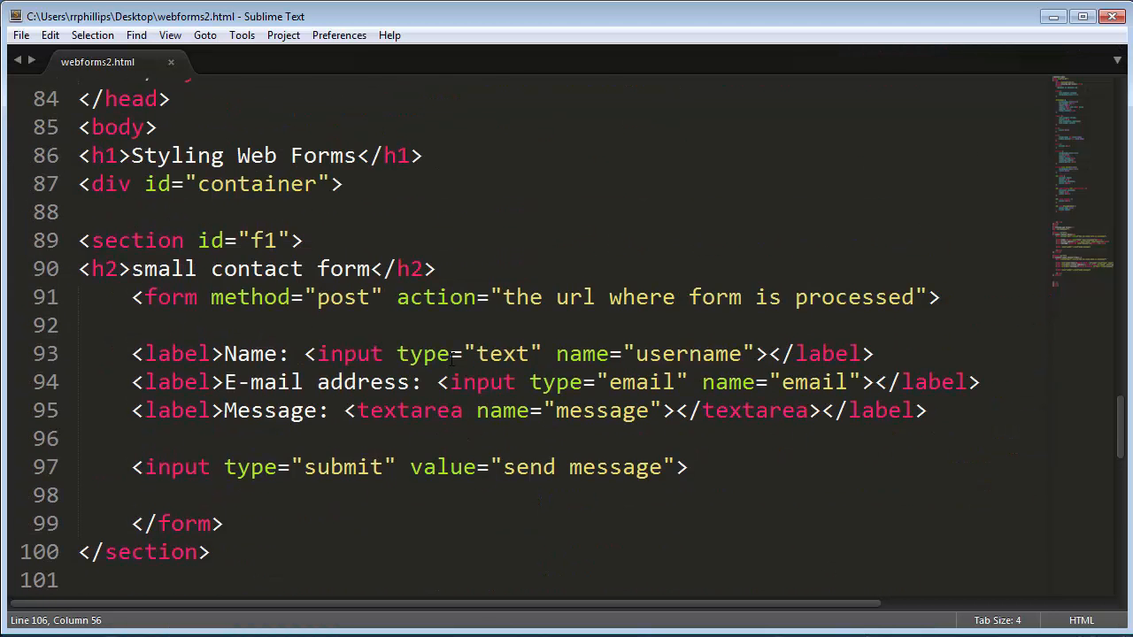
scroll(down, 3)
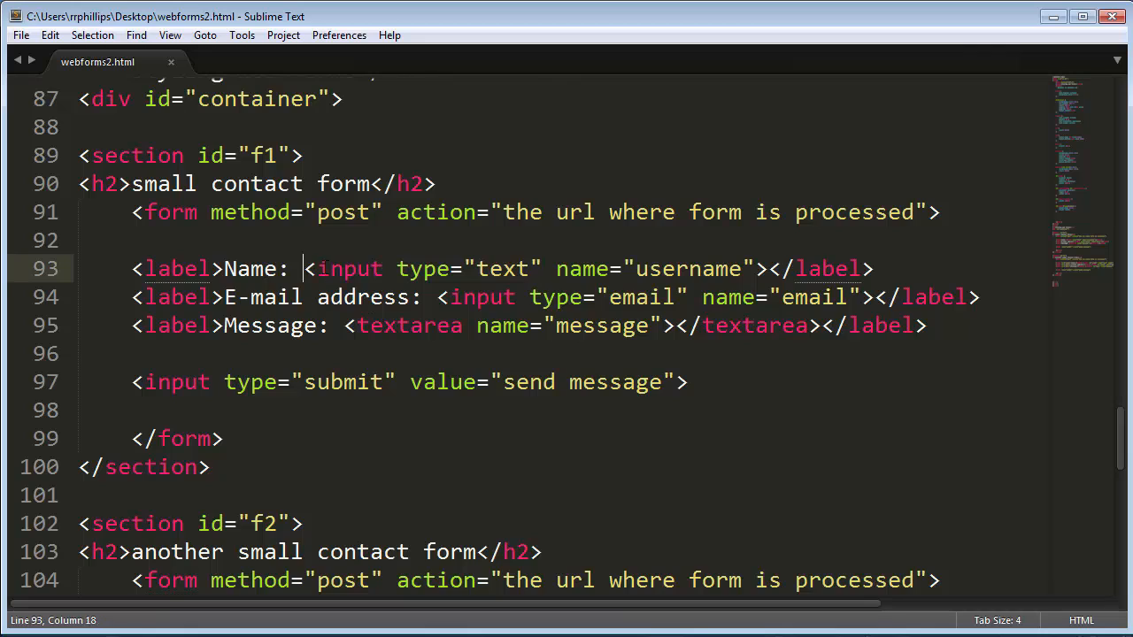
drag(305, 269, 768, 269)
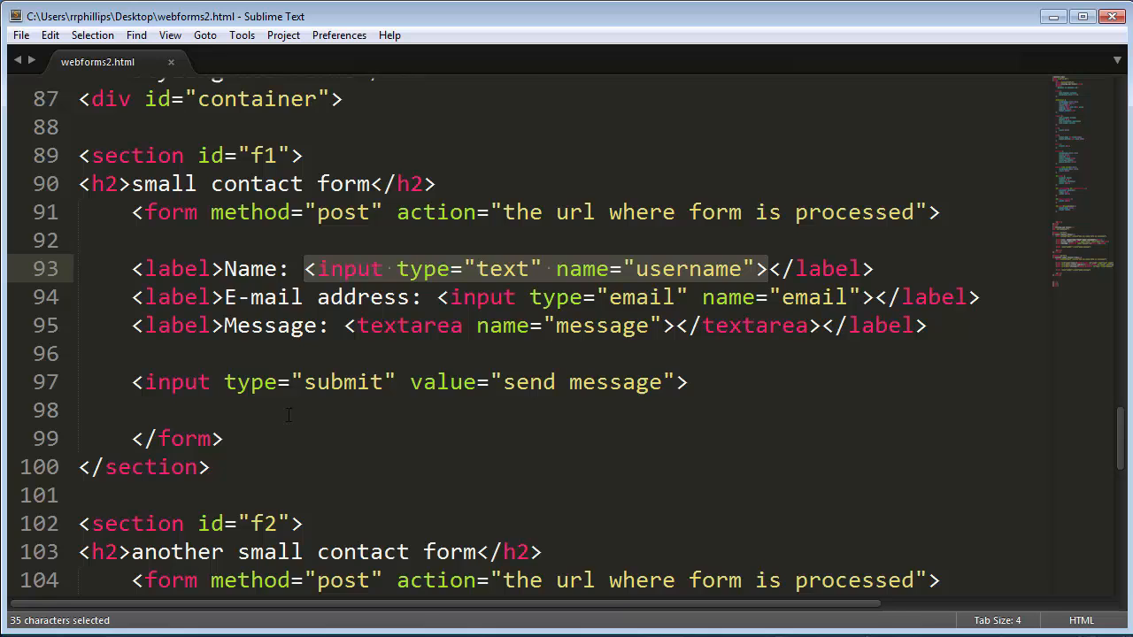
scroll(down, 3)
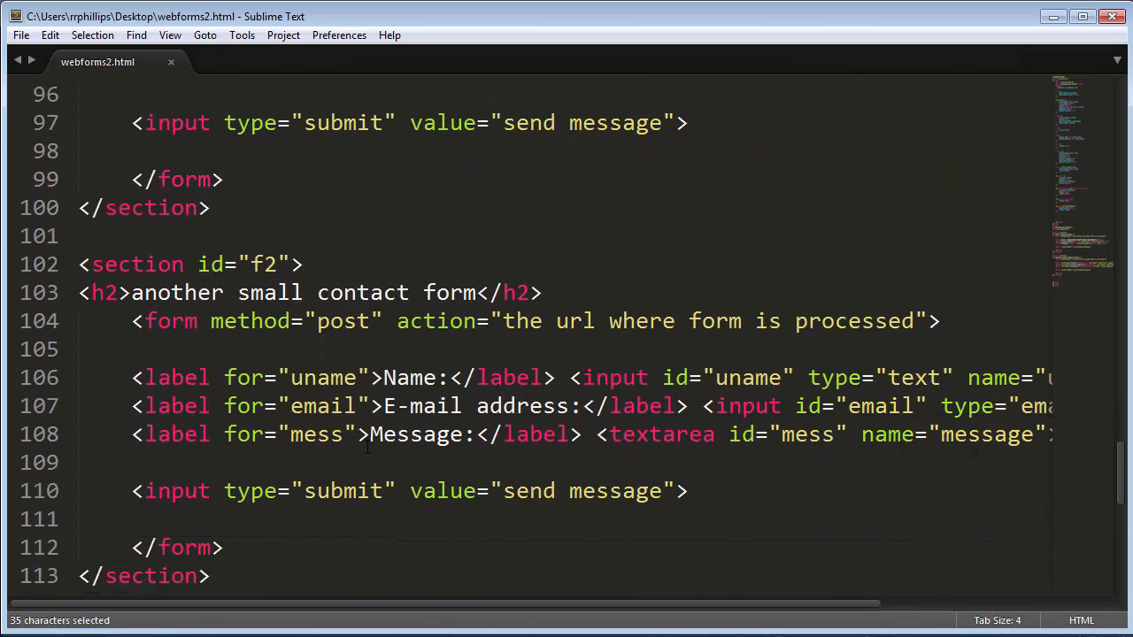
scroll(down, 3)
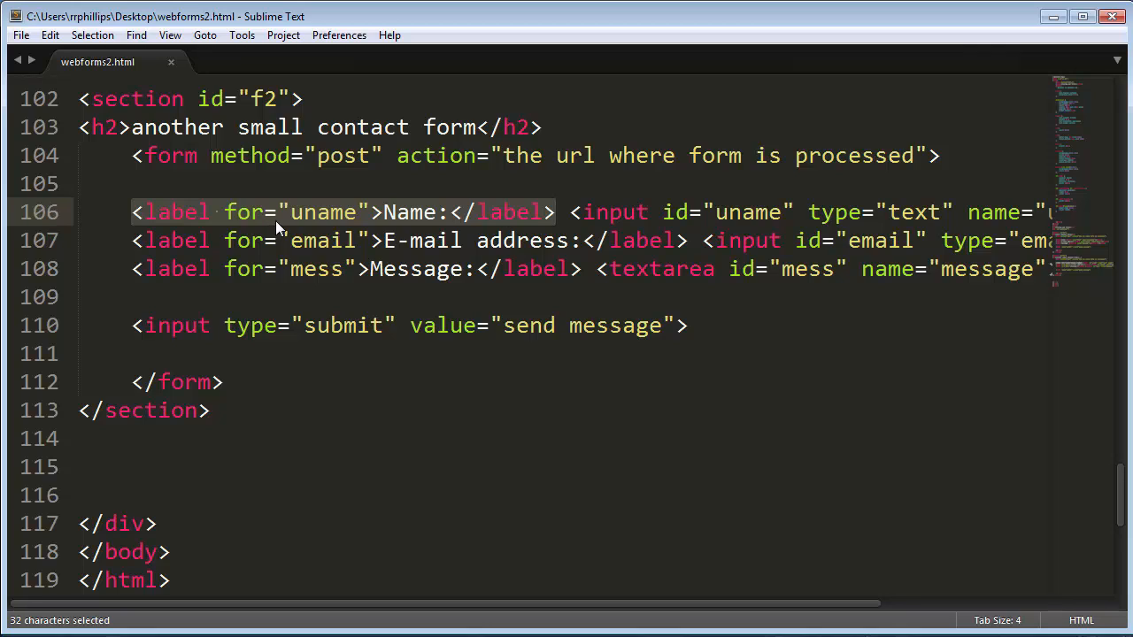
mouse_move(276, 629)
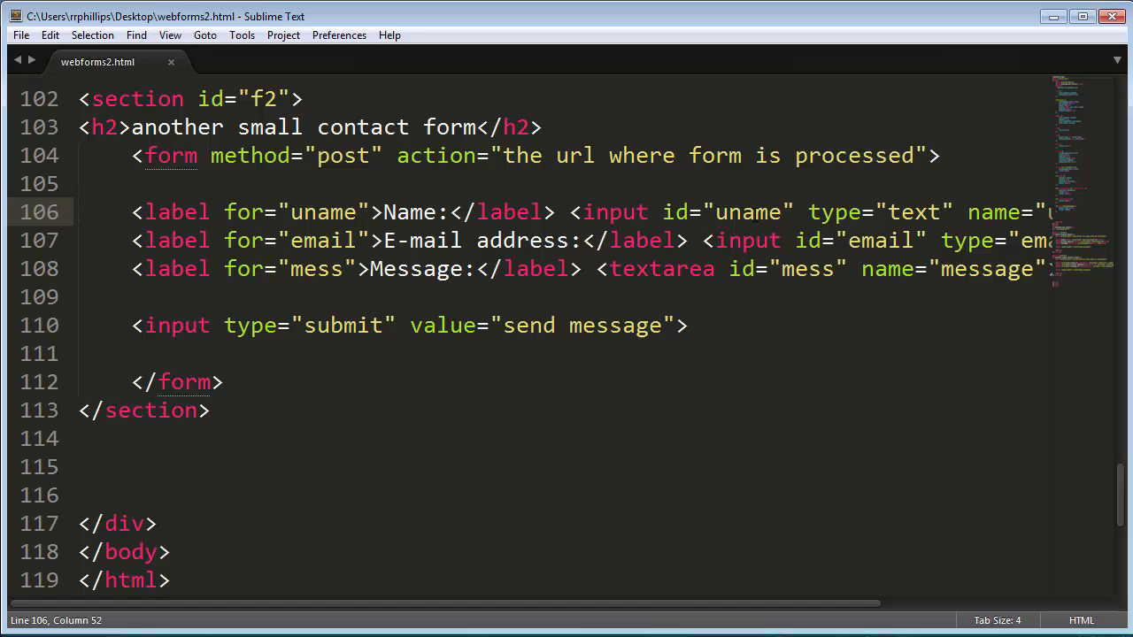
click(427, 25)
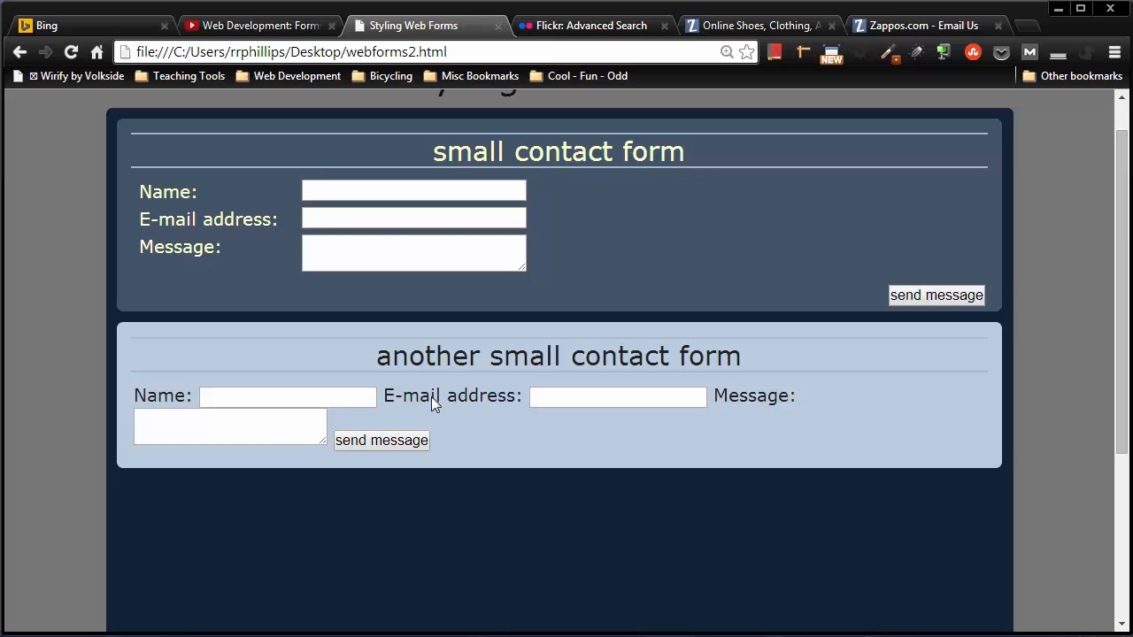
text(fdasfasd)
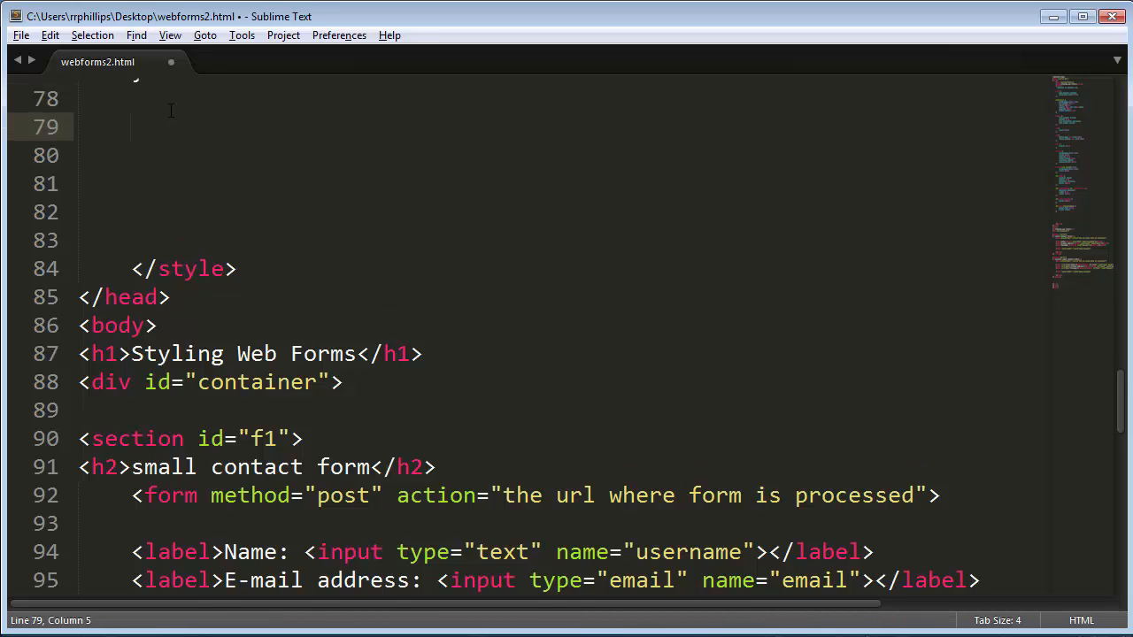
- Write a #f2 label rule with border: 2px solid red and display: block
text(#)
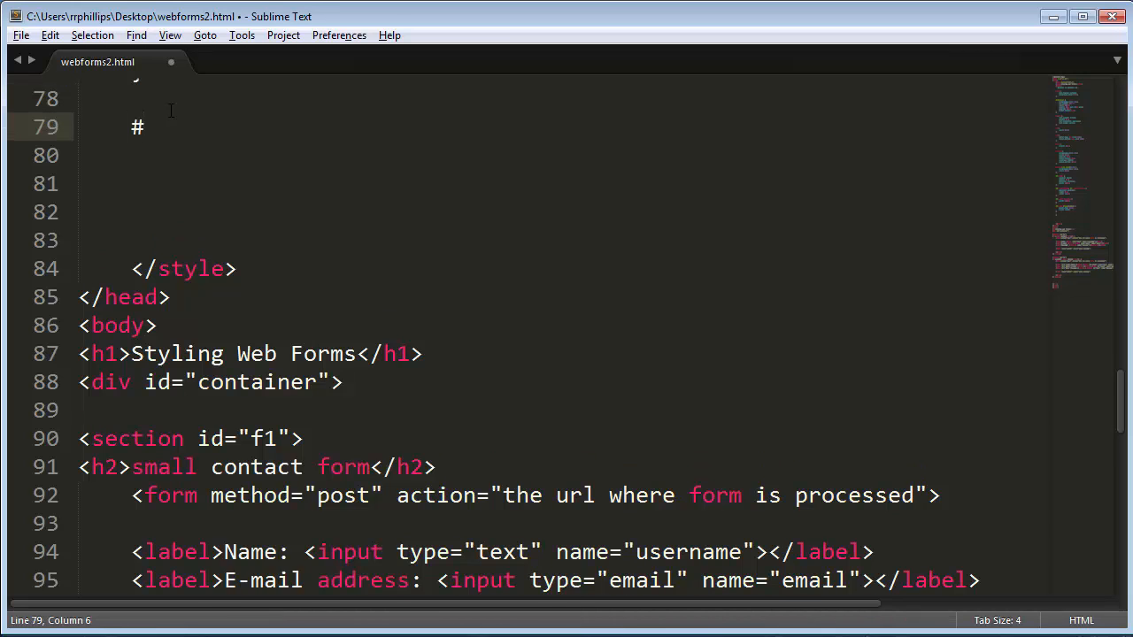
text(f2)
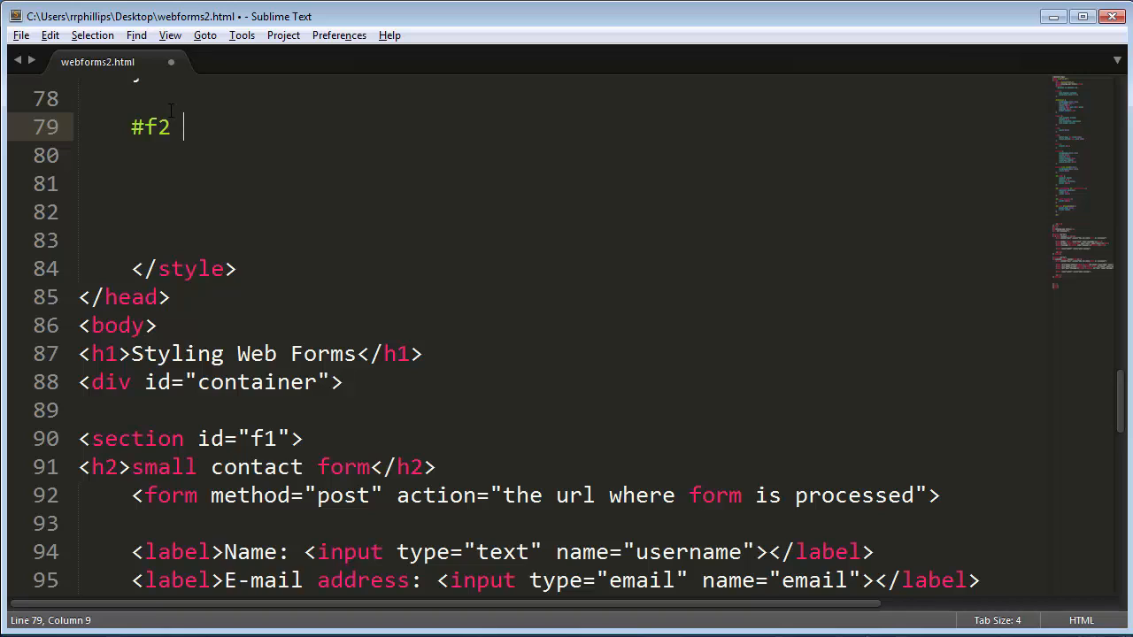
text(label {)
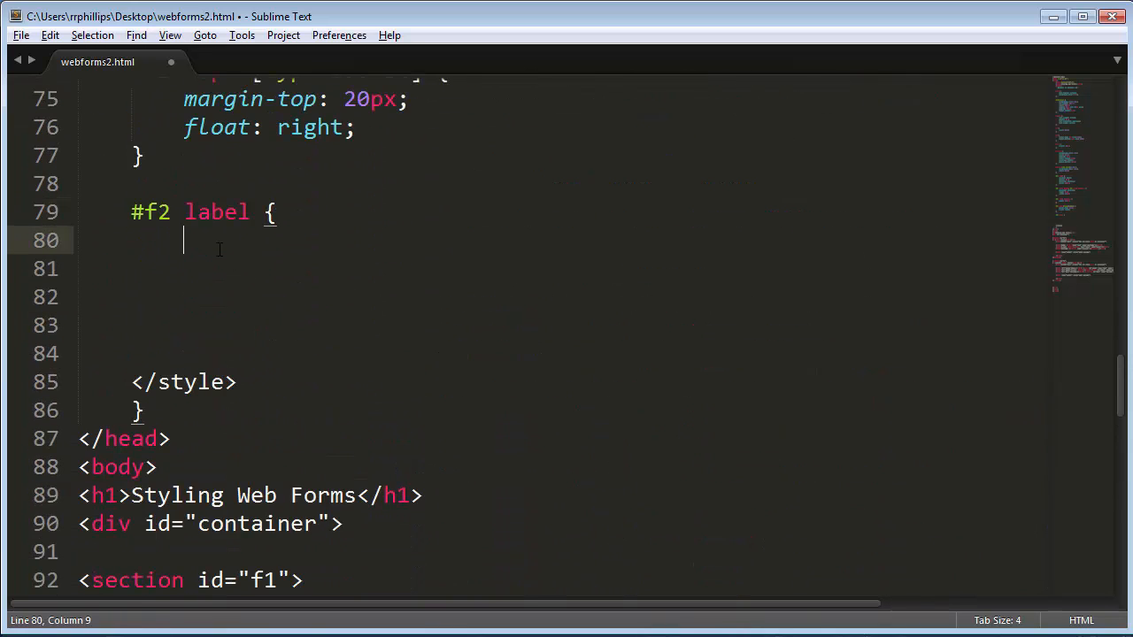
text(border)
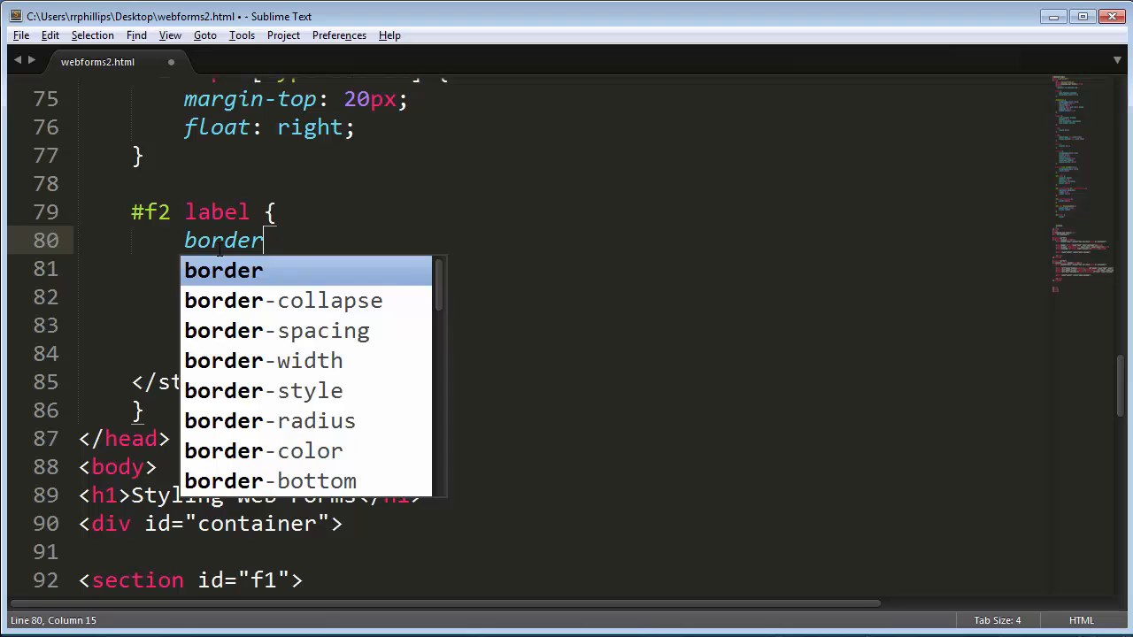
text(: 2px solid red;)
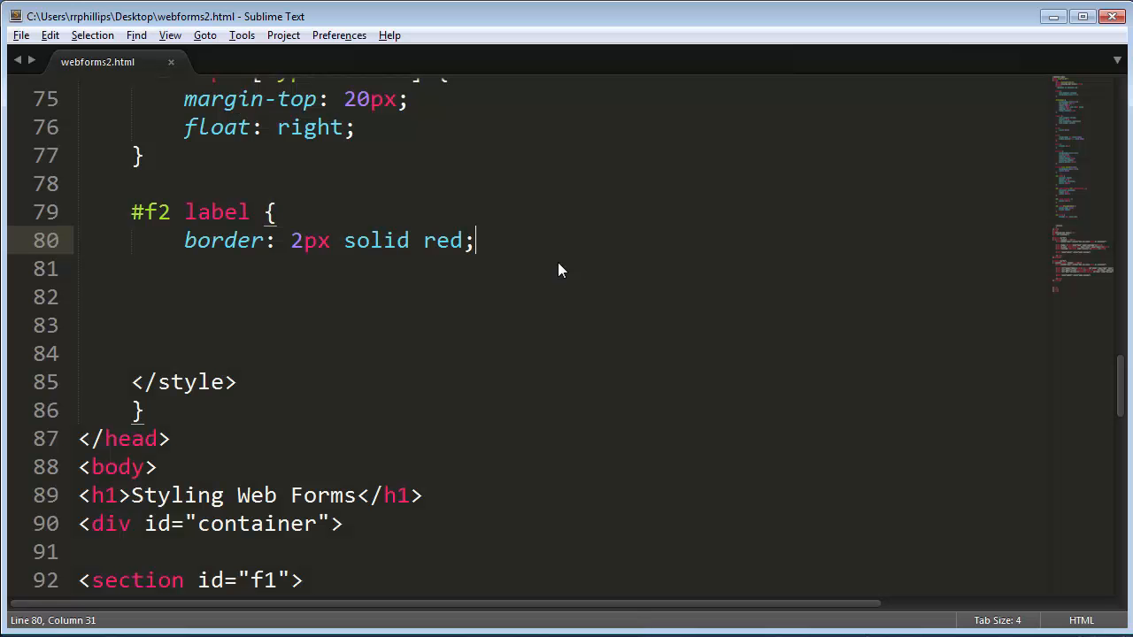
key(enter)
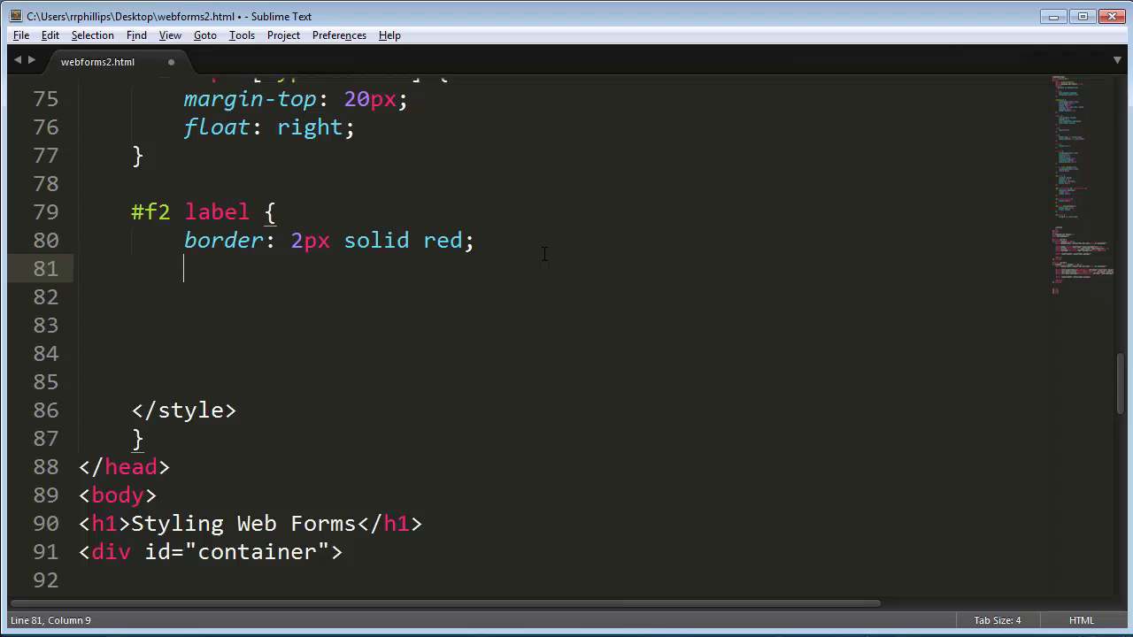
text(display: block;)
text(})
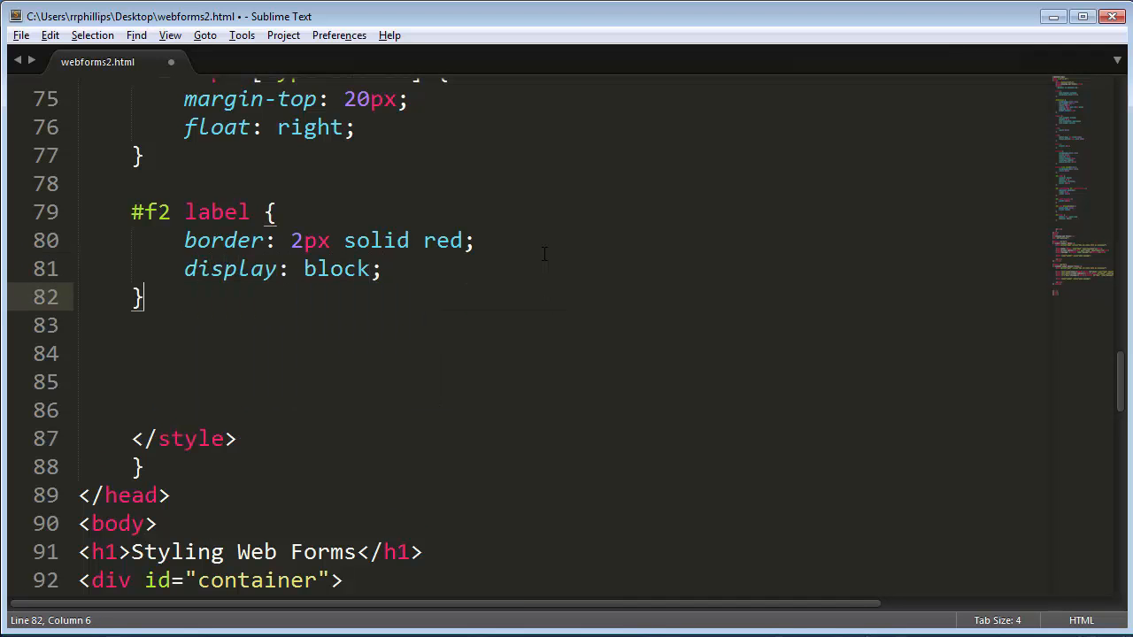
click(414, 25)
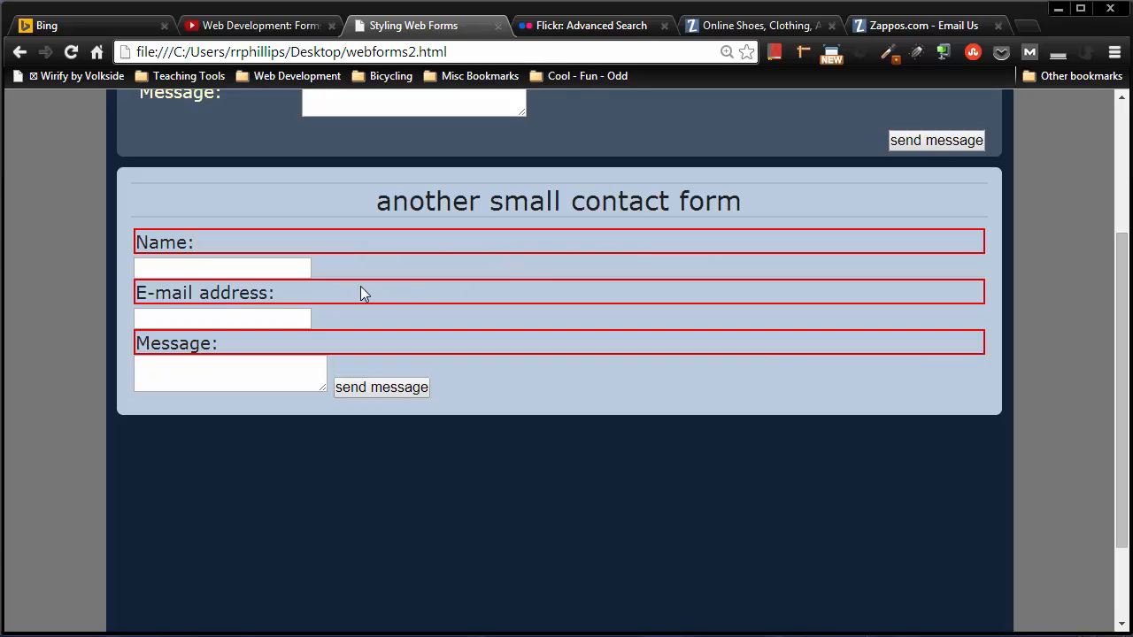
mouse_move(248, 272)
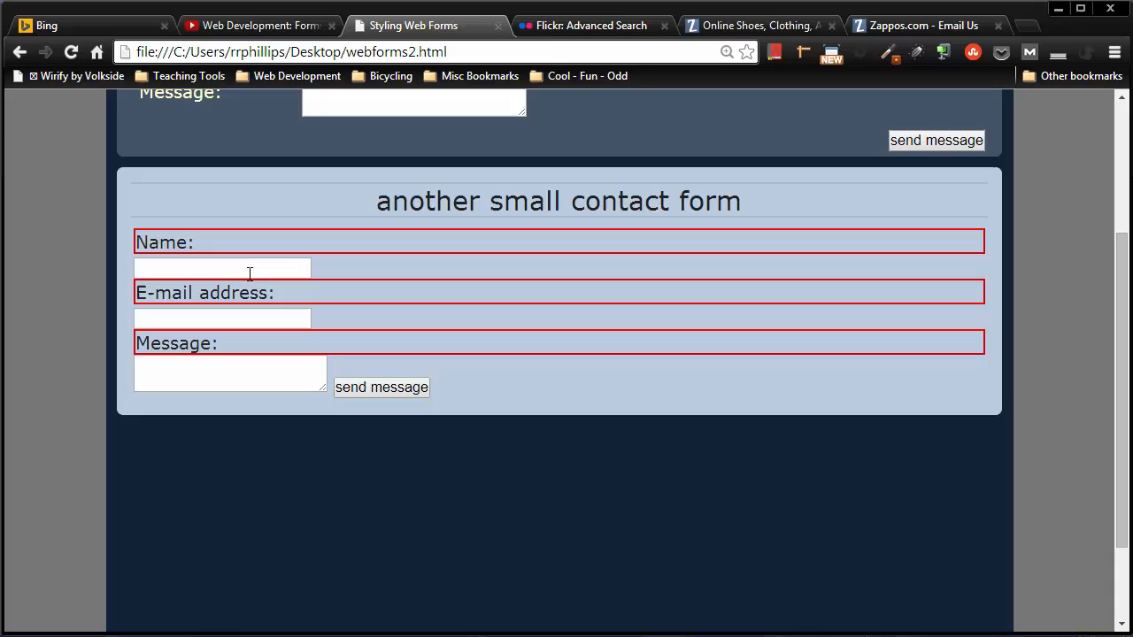
mouse_move(209, 255)
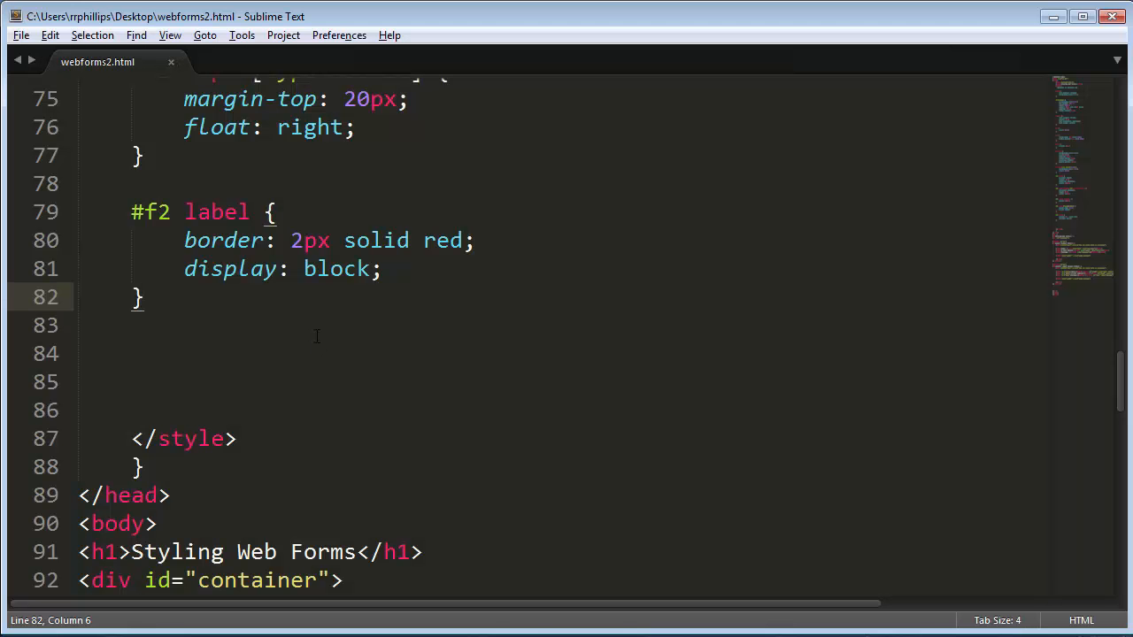
- Add float: left to the #f2 label rule, save, and check in Chrome
click(383, 269)
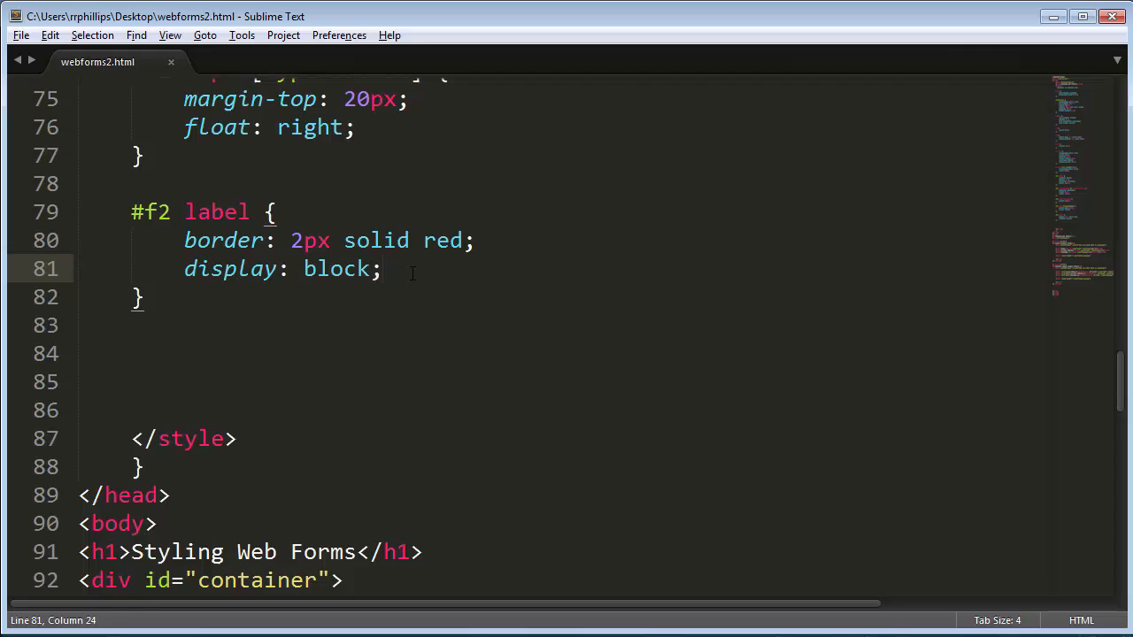
text(float: left;)
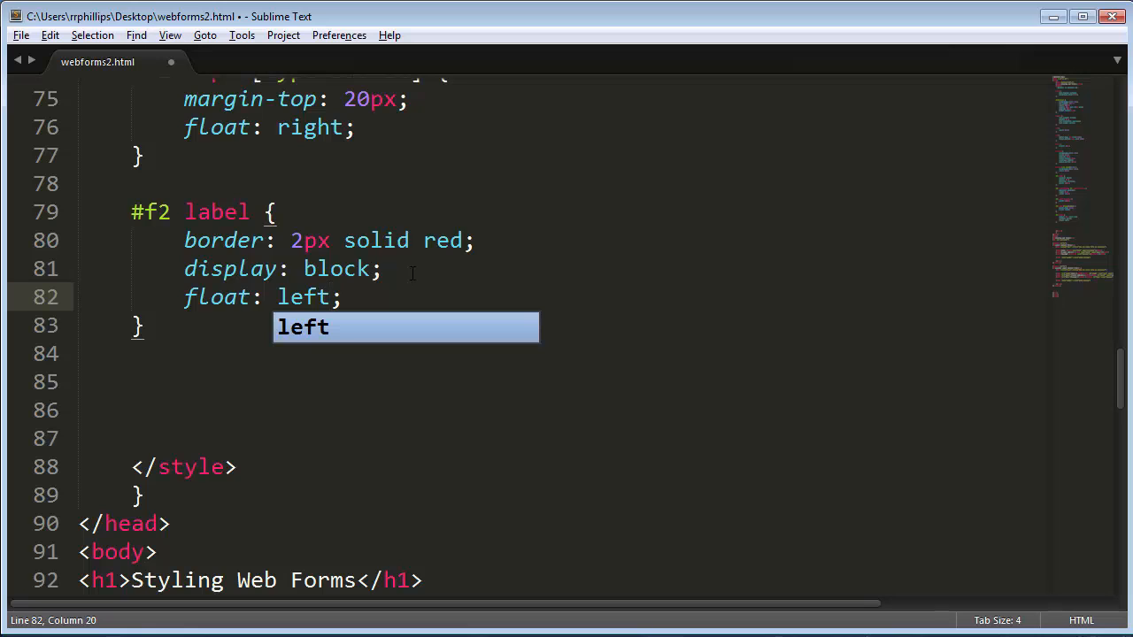
key(ctrl+s)
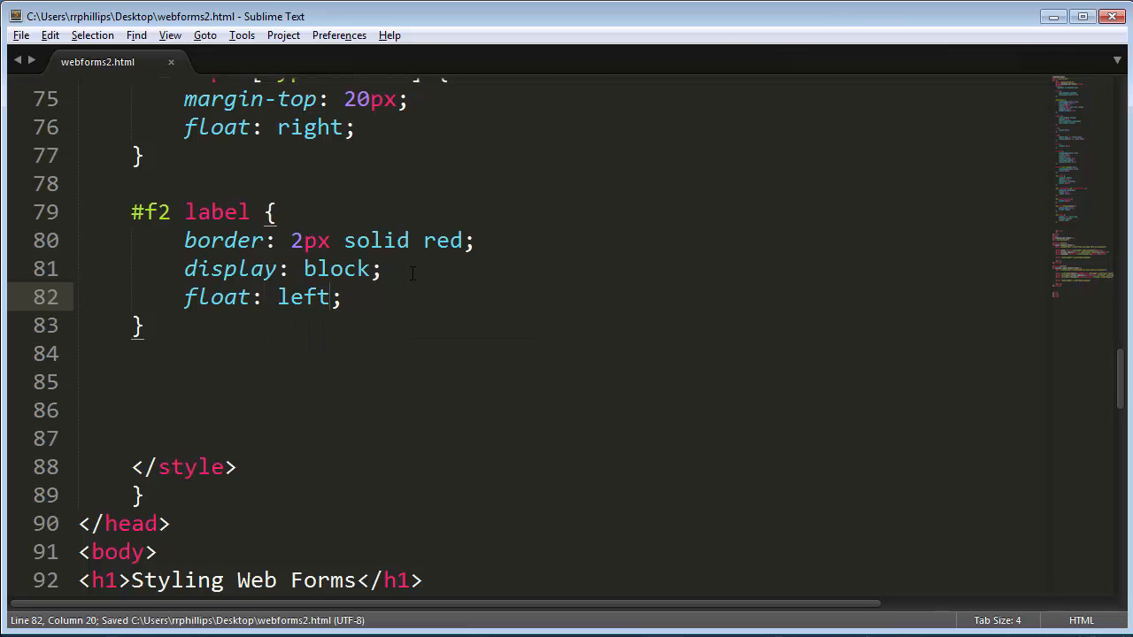
click(425, 25)
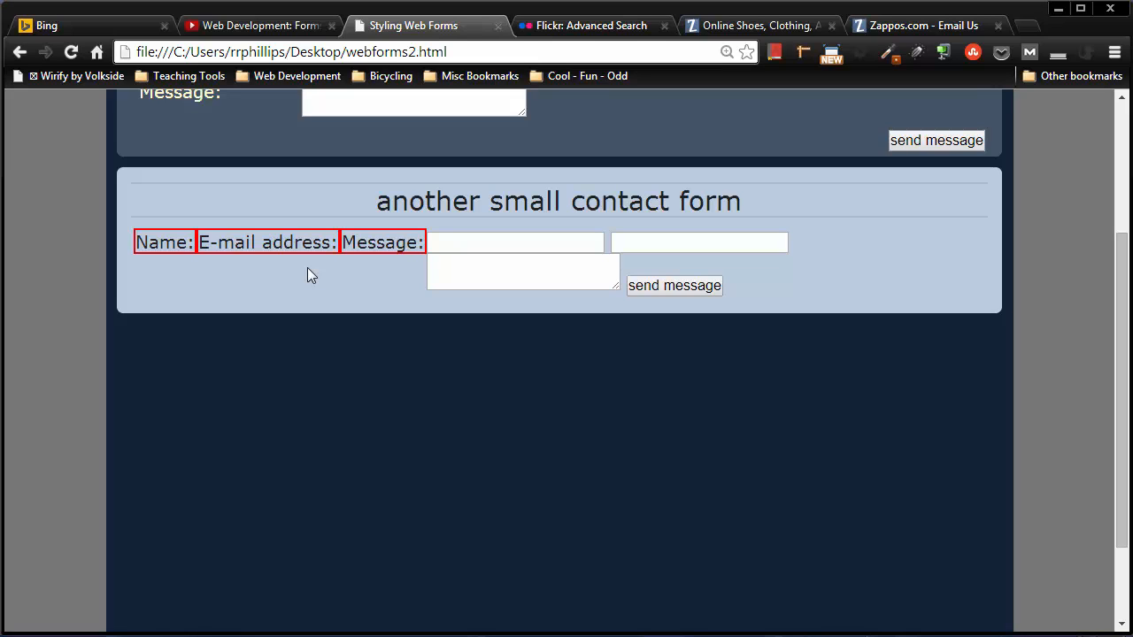
mouse_move(255, 269)
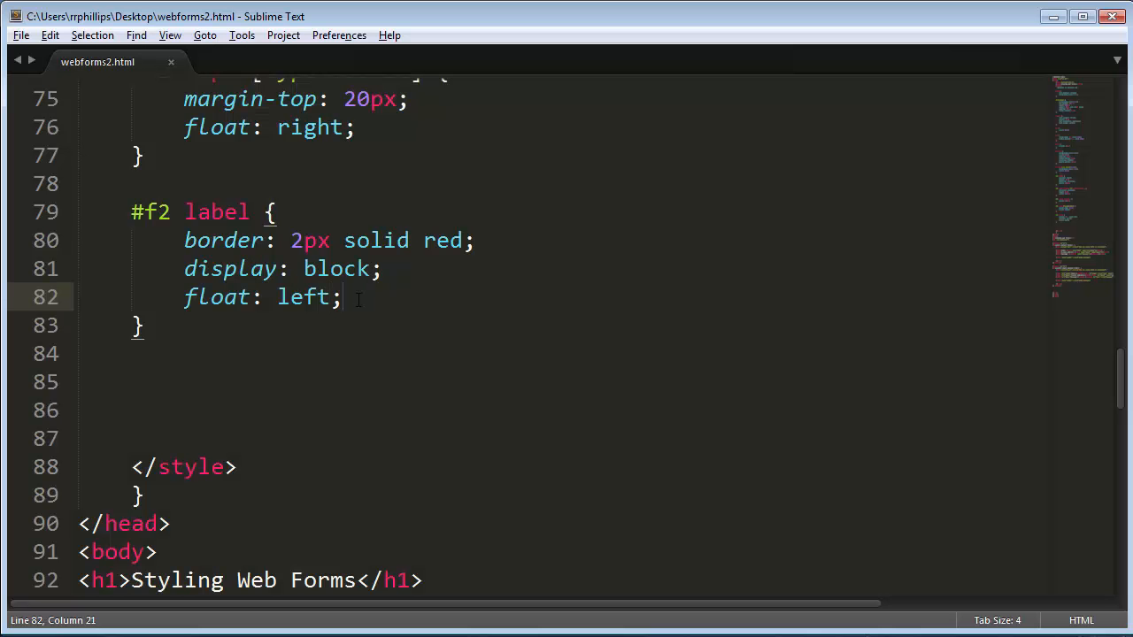
- Add clear: left beneath float: left in the #f2 label rule and save
text(clear: left;)
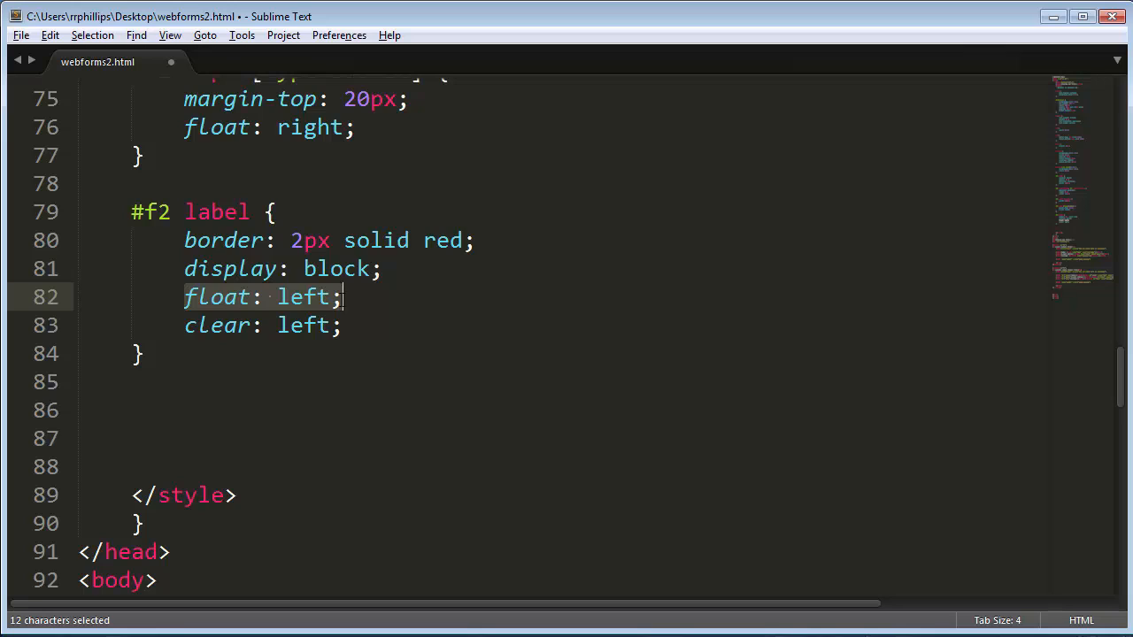
mouse_move(343, 305)
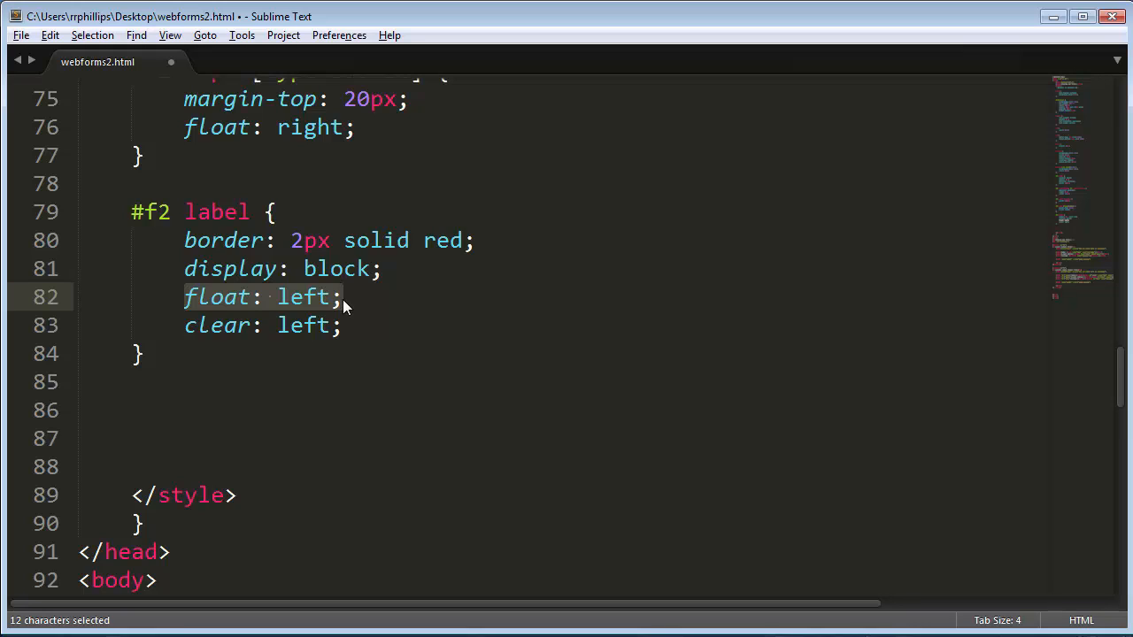
click(197, 326)
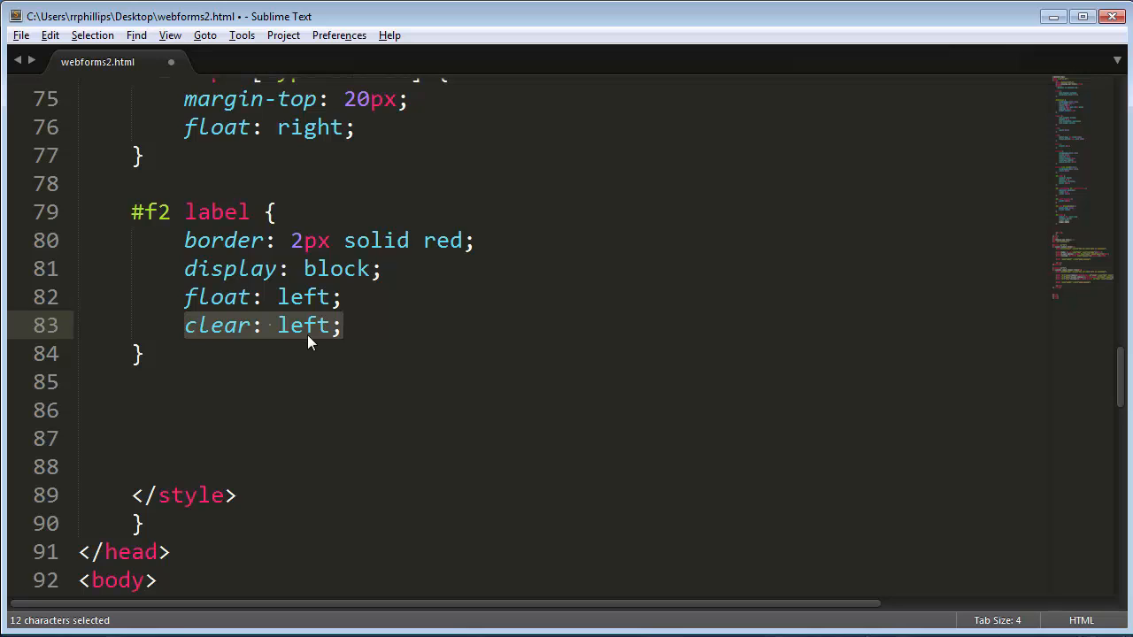
click(363, 325)
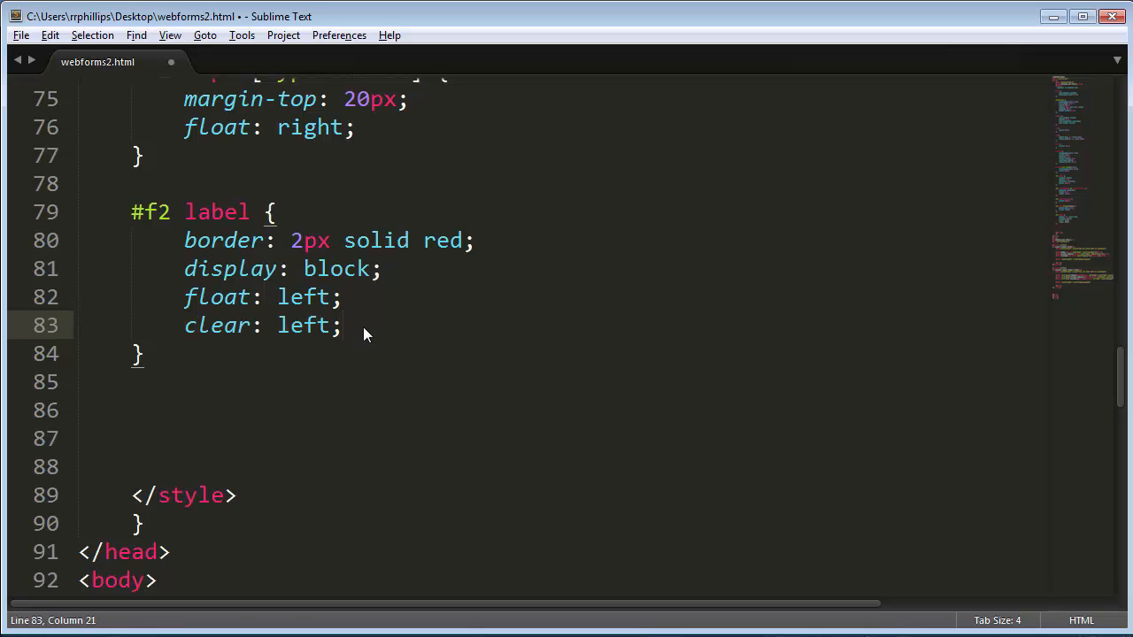
click(425, 24)
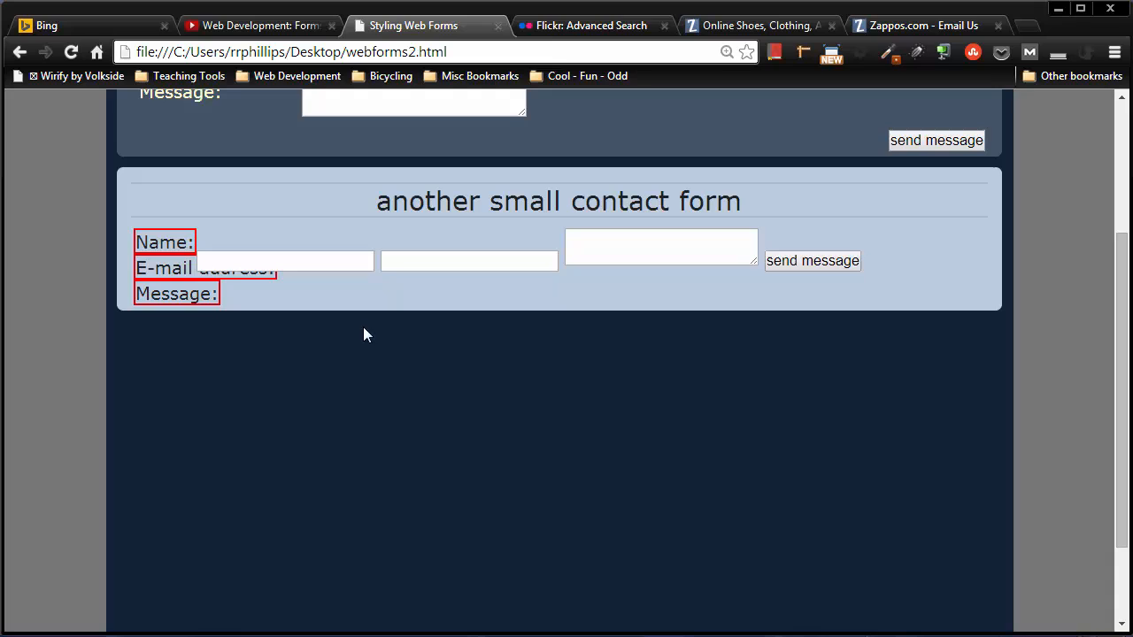
mouse_move(163, 311)
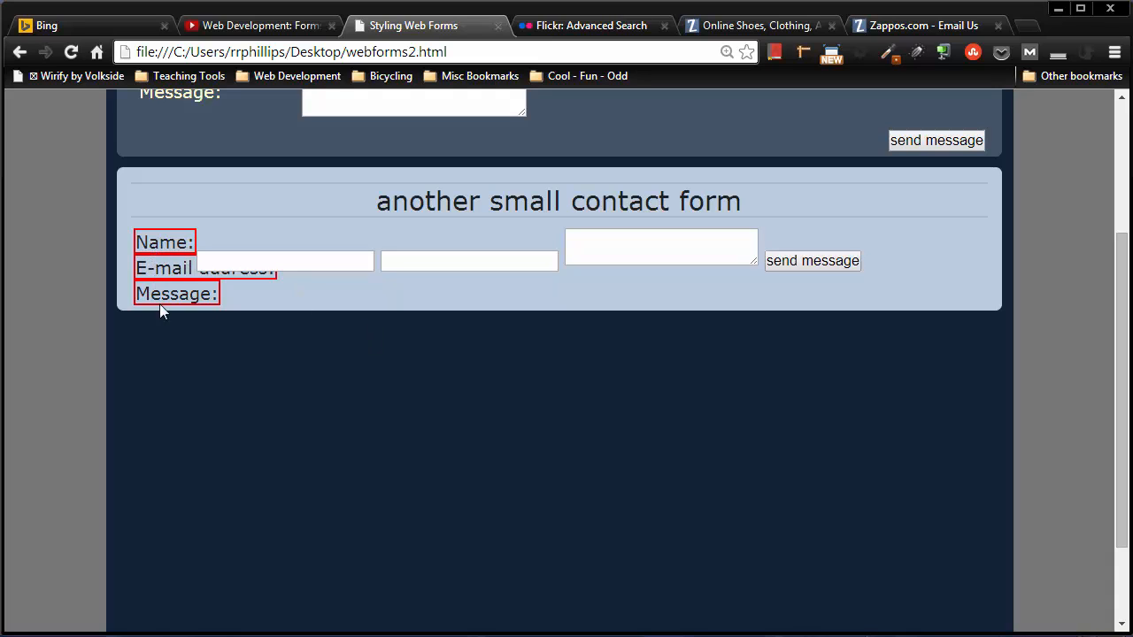
mouse_move(310, 326)
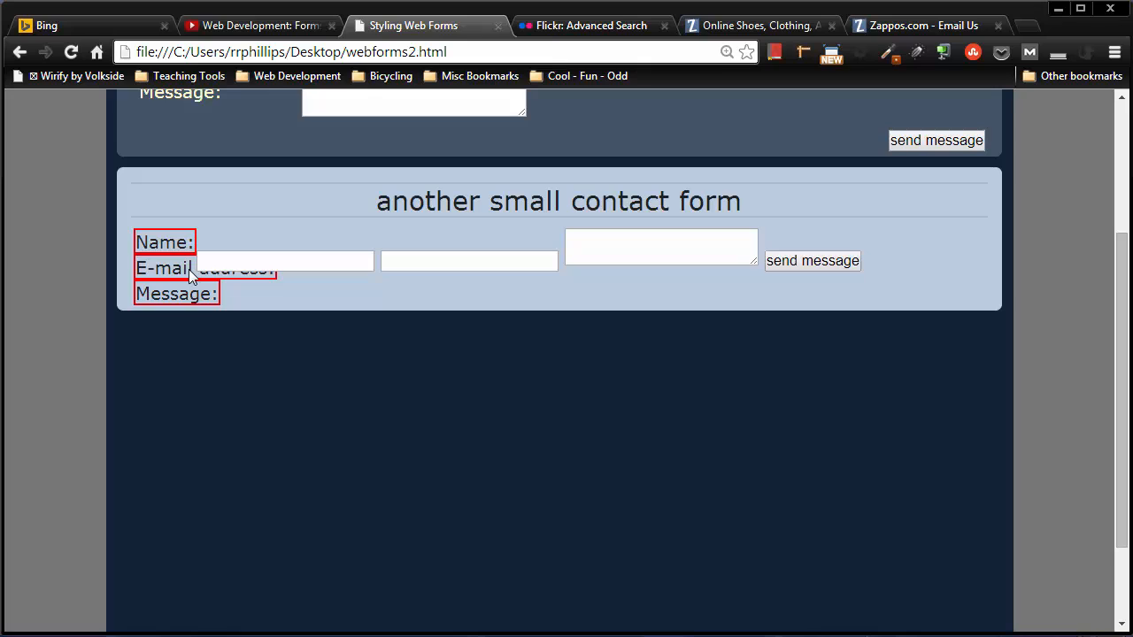
- Reload the page and inspect the stacked red-bordered labels in the second form
click(660, 247)
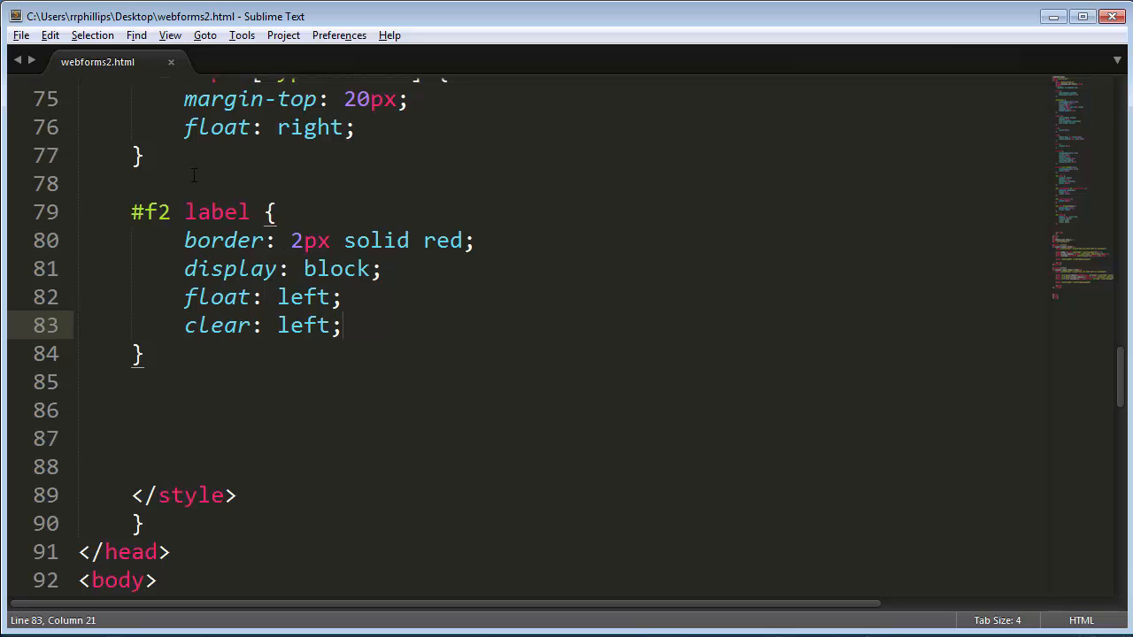
- Write a #f2 form rule with border: 2px solid green and width: 400px
key(enter)
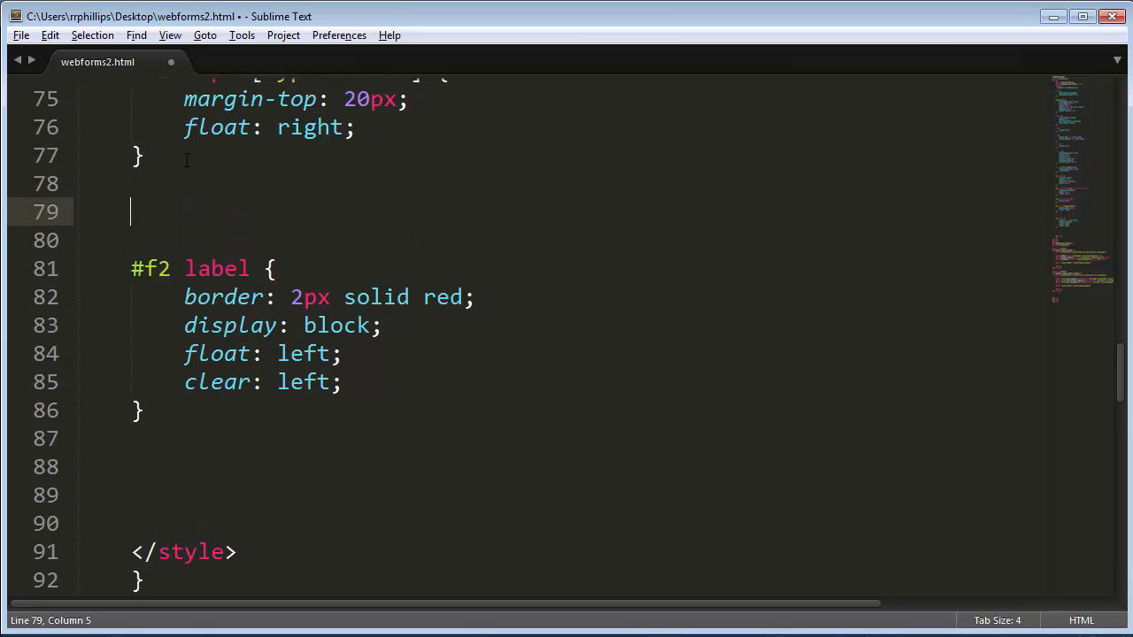
text(#f2 form)
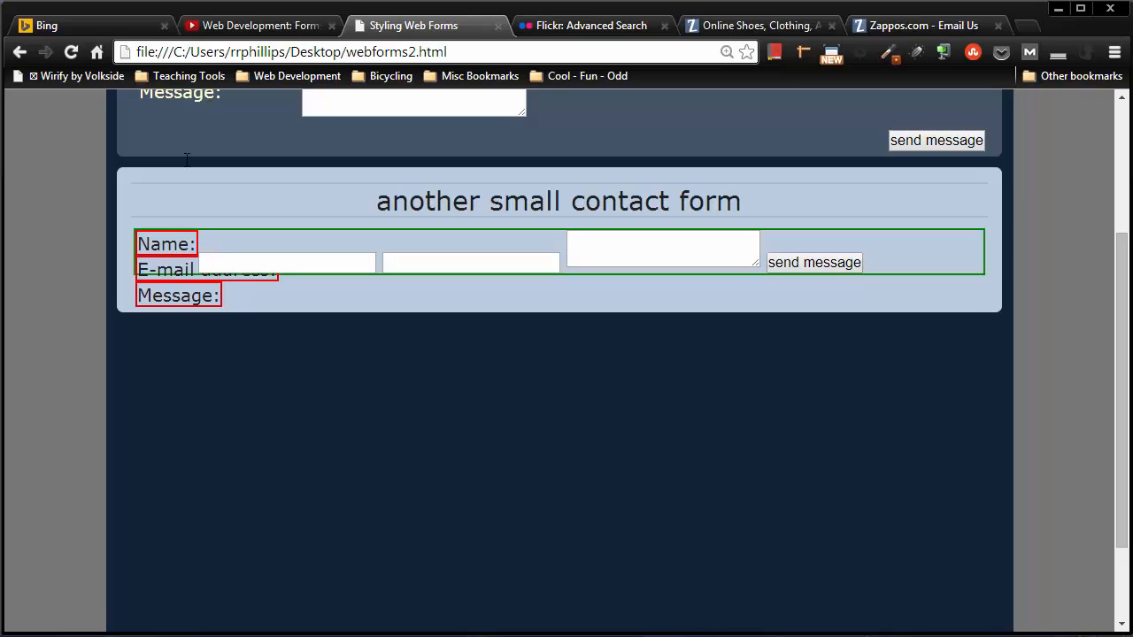
mouse_move(689, 280)
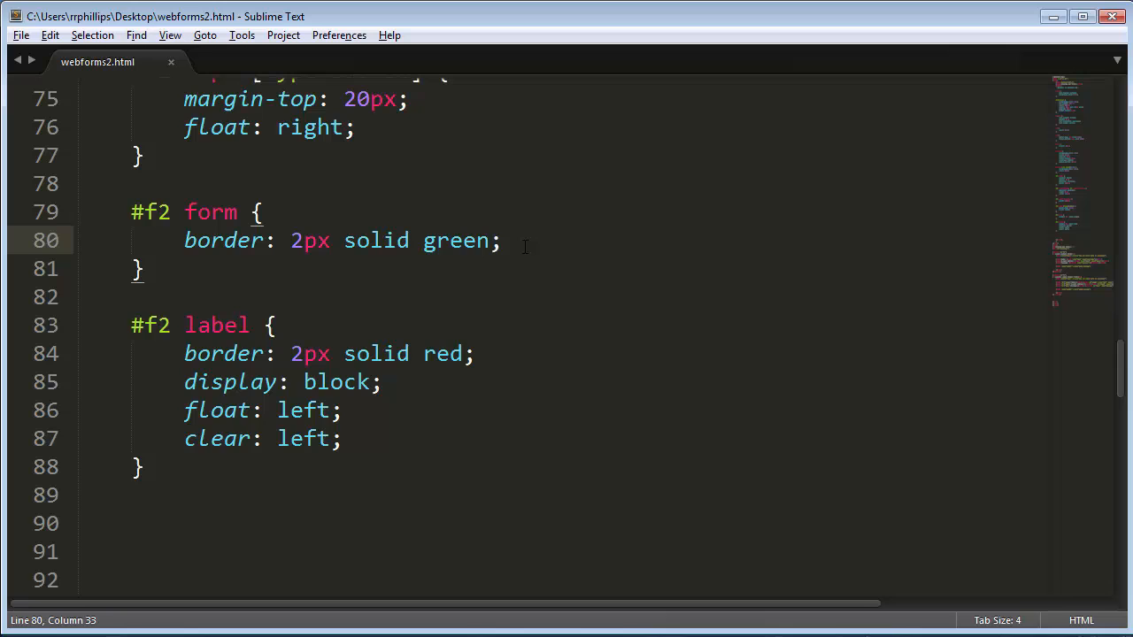
text(width: 3;)
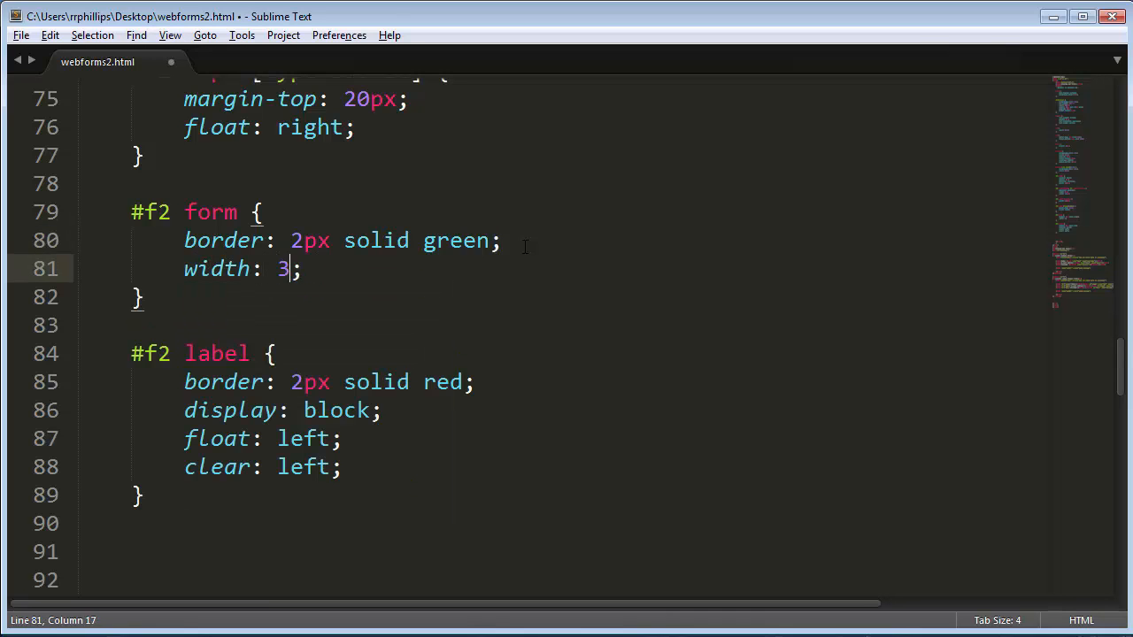
text(00px)
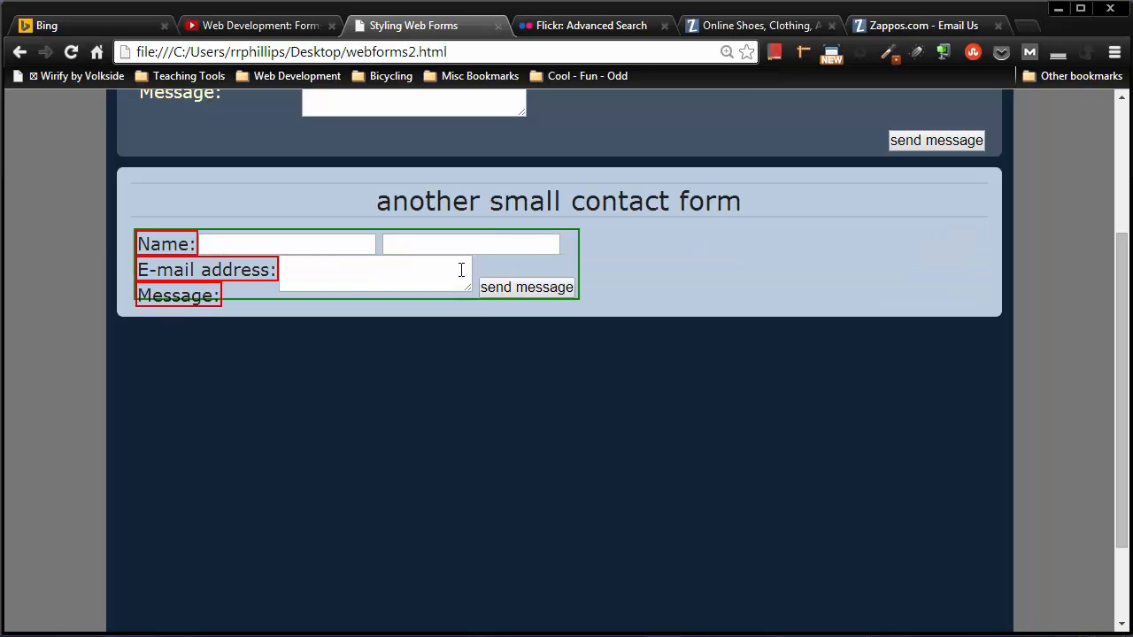
mouse_move(367, 293)
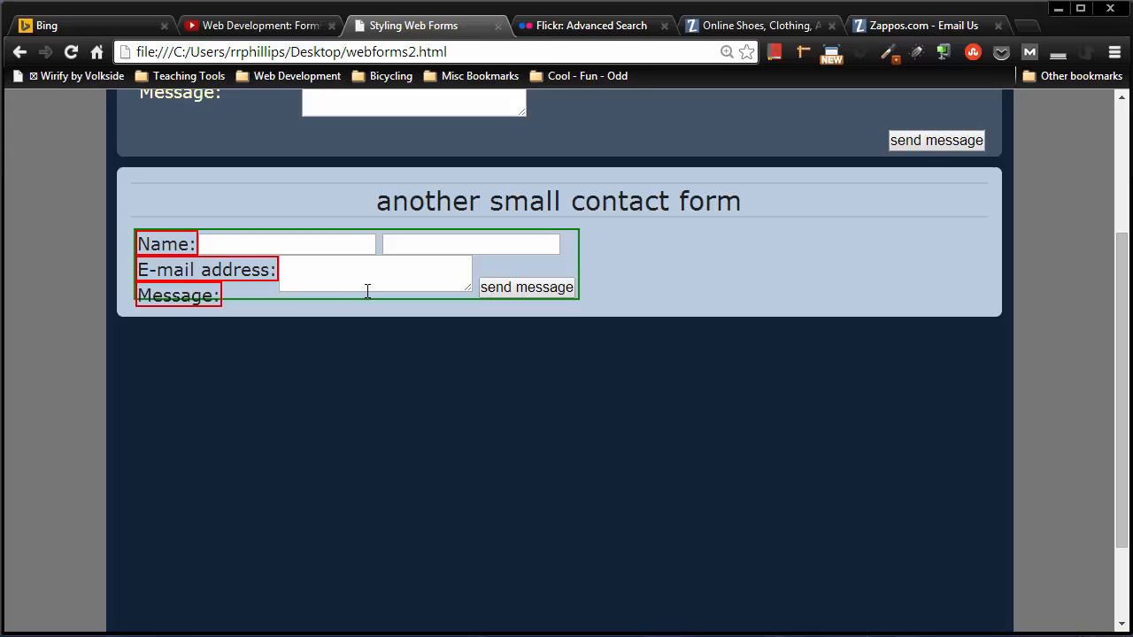
mouse_move(393, 327)
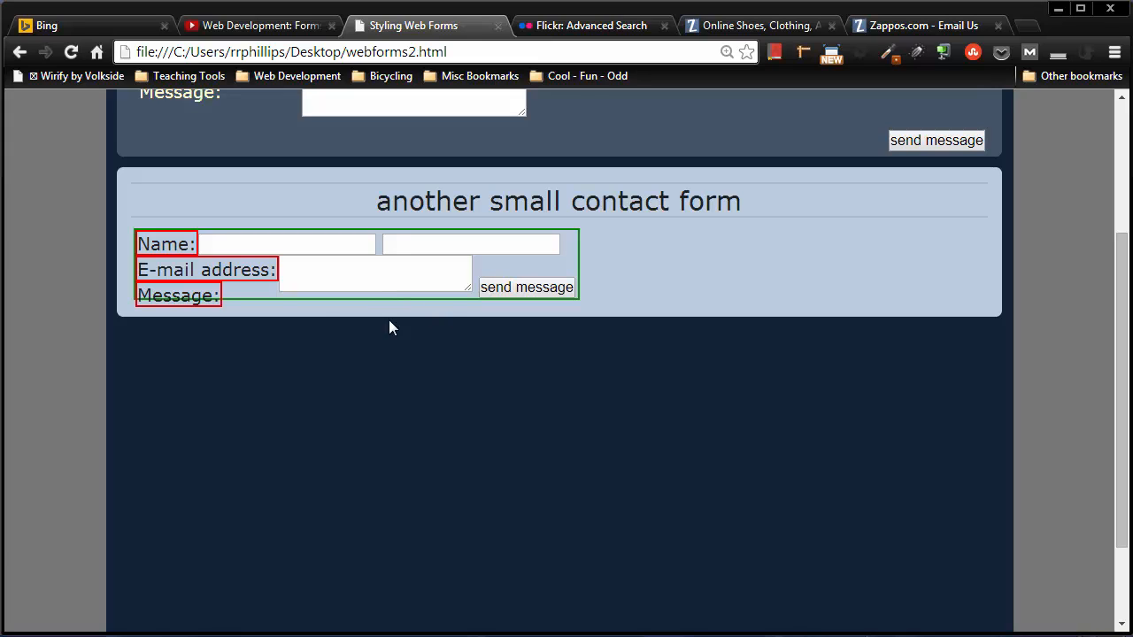
mouse_move(184, 251)
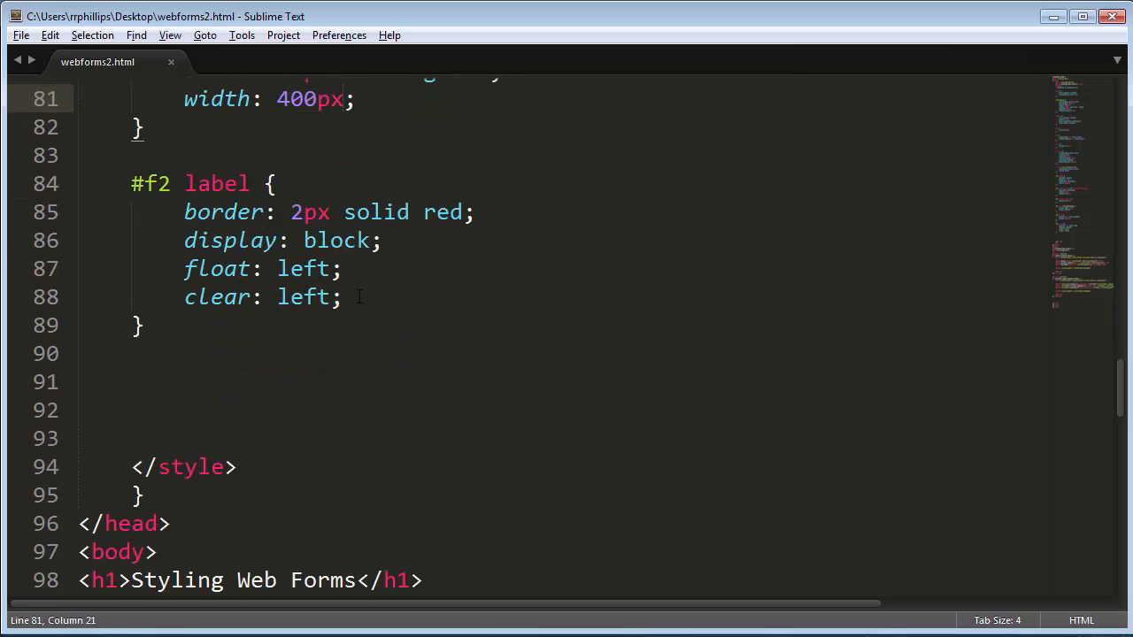
- Give the #f2 label rule width: 140px and save
text(w)
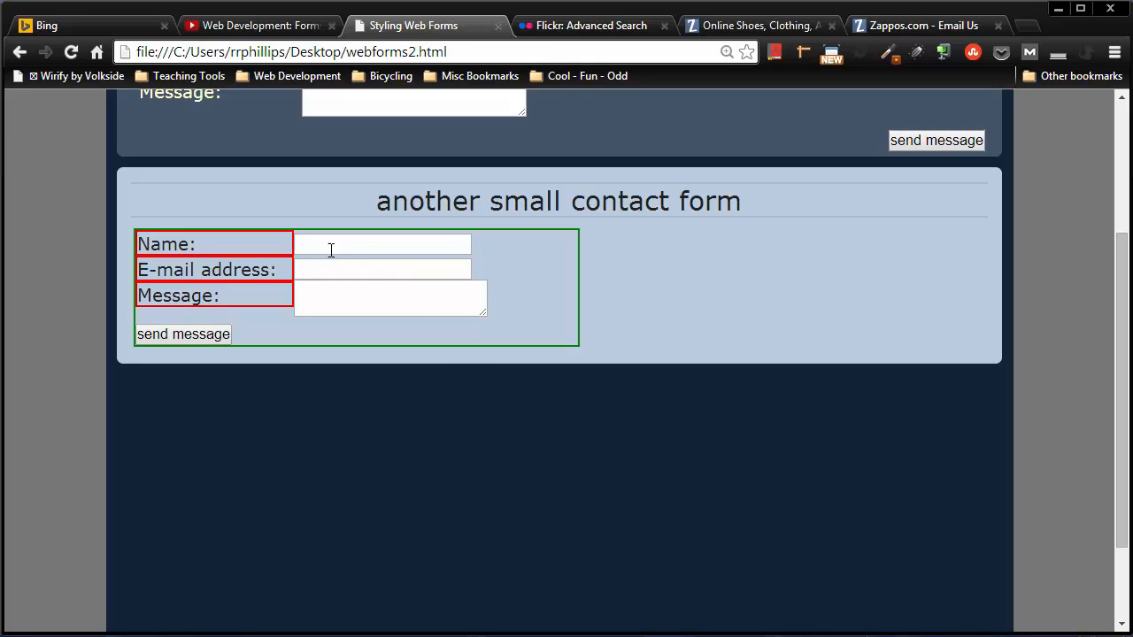
mouse_move(317, 264)
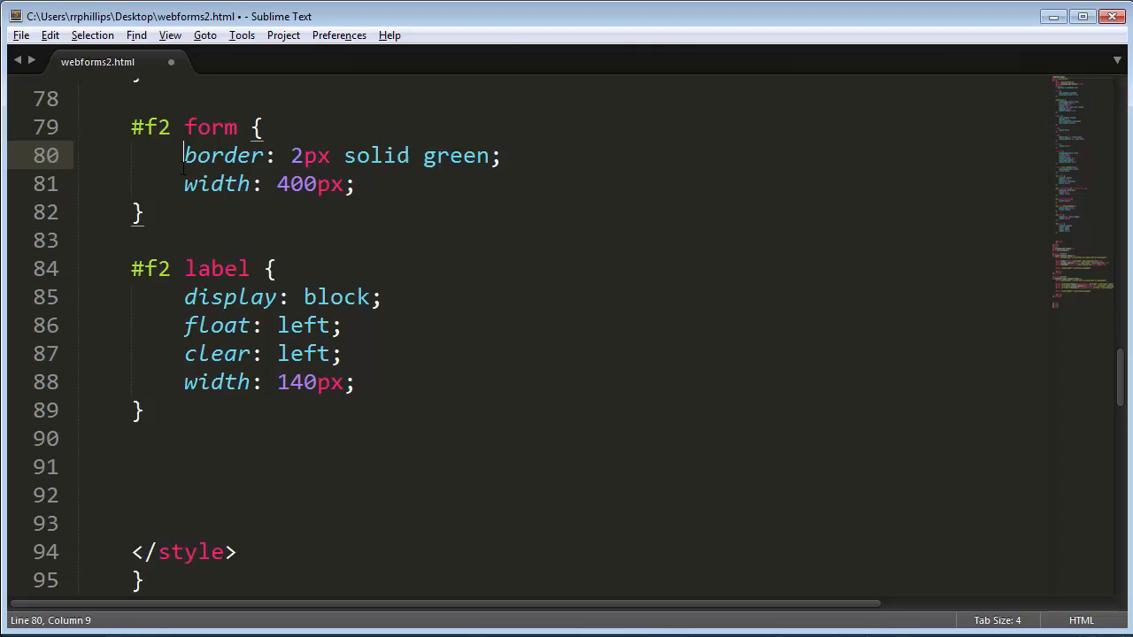
- Remove the test borders and add margin-bottom: 4px to #f2 label
scroll(down, 3)
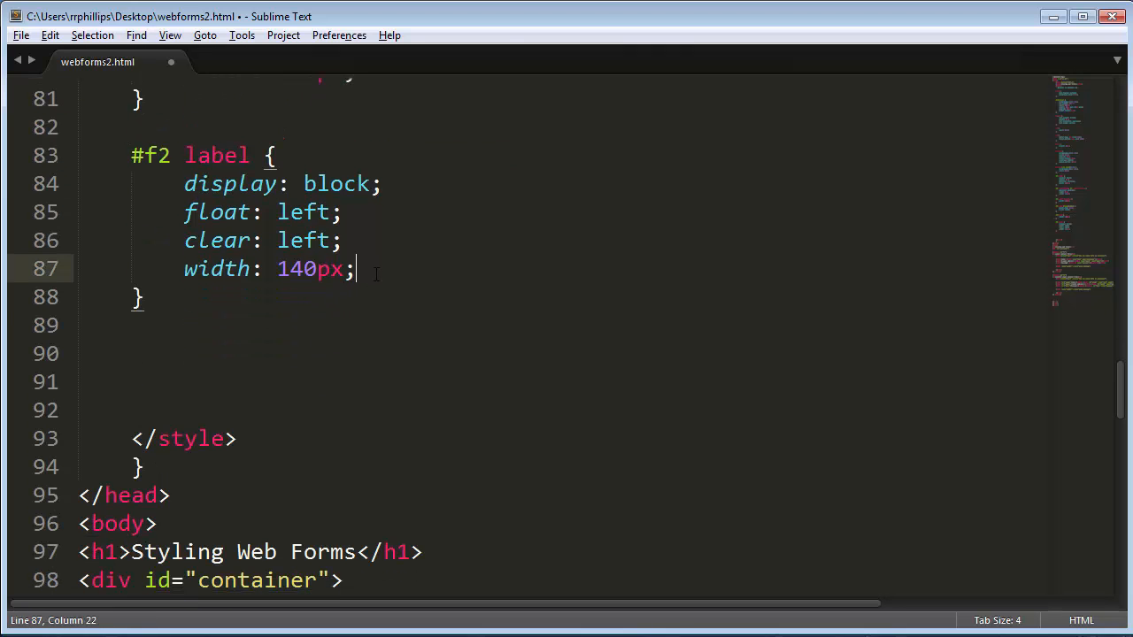
text(margin-bo)
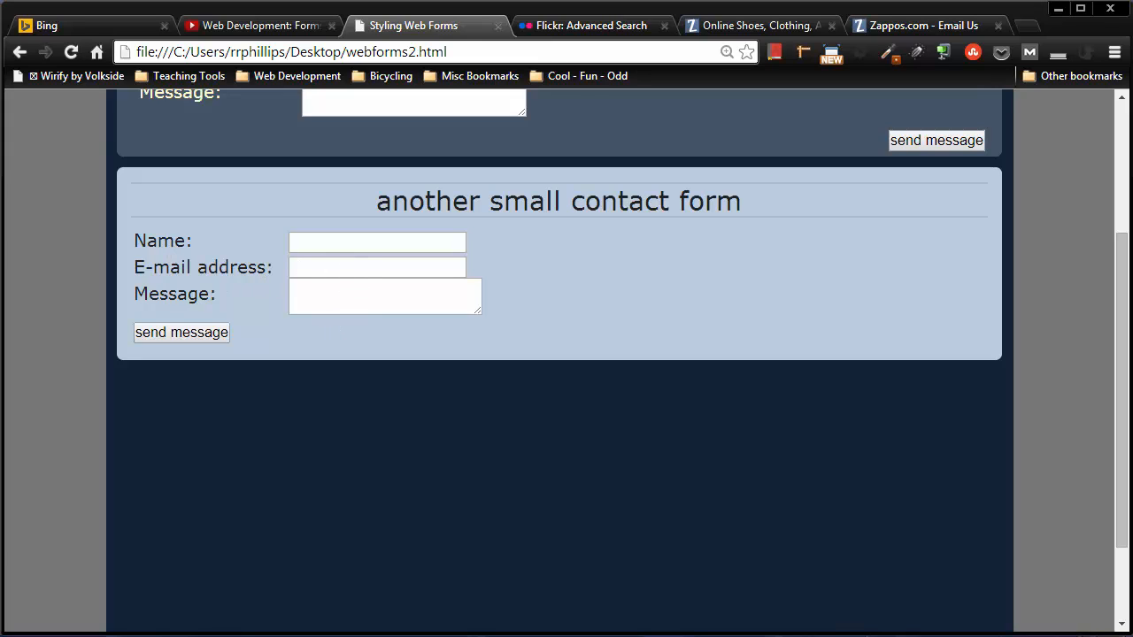
mouse_move(319, 251)
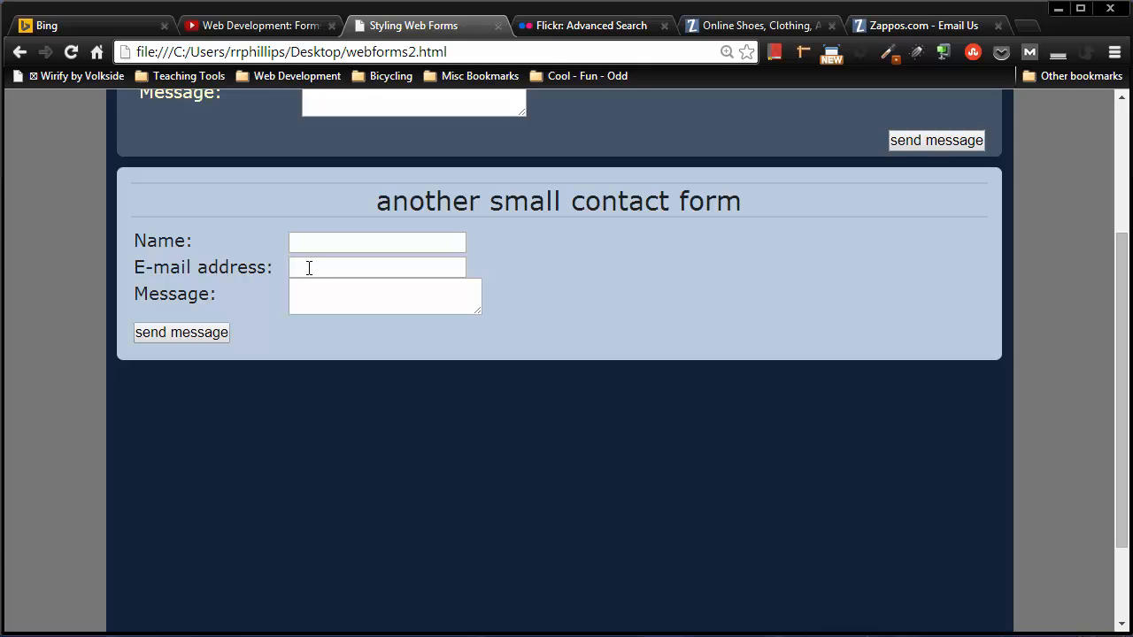
- Focus the Name and E-mail address fields in turn to test the layout
click(376, 241)
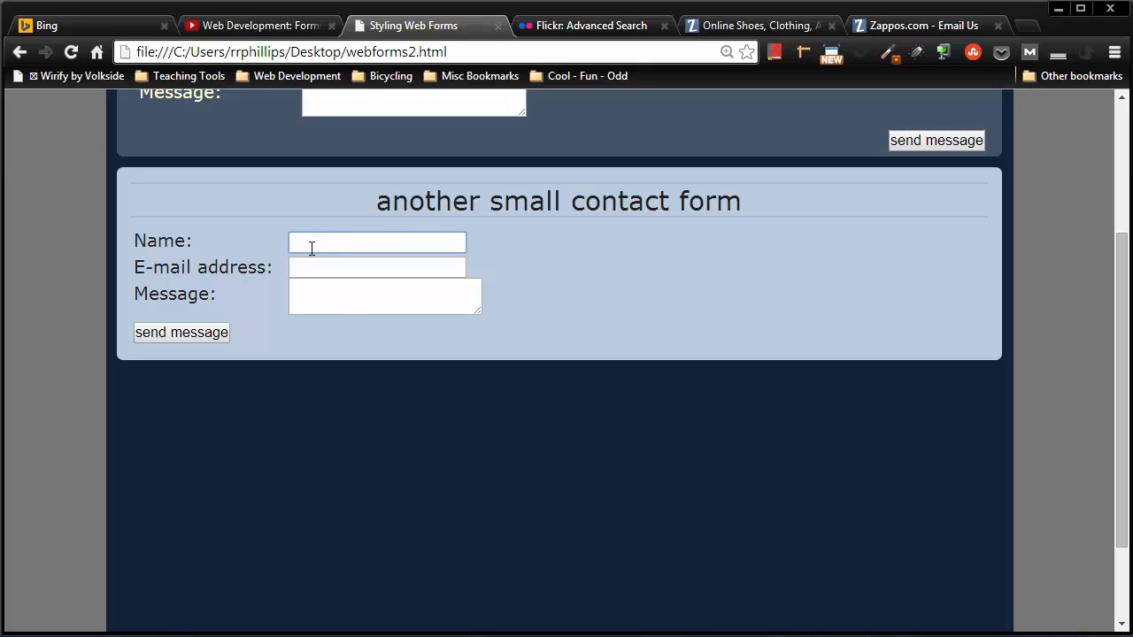
click(376, 268)
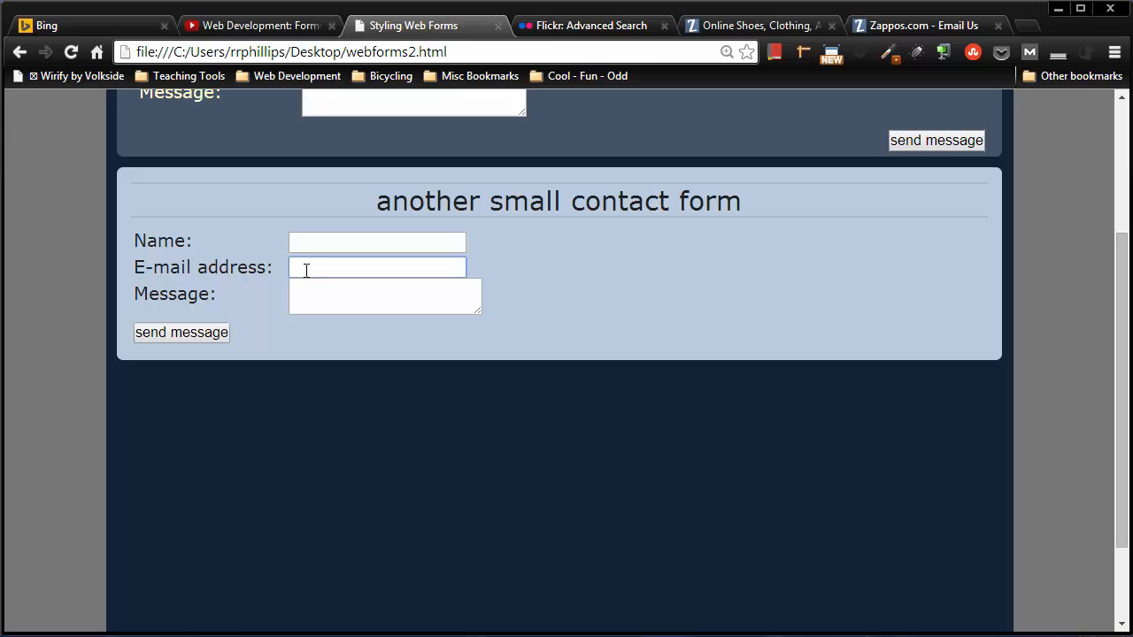
click(386, 297)
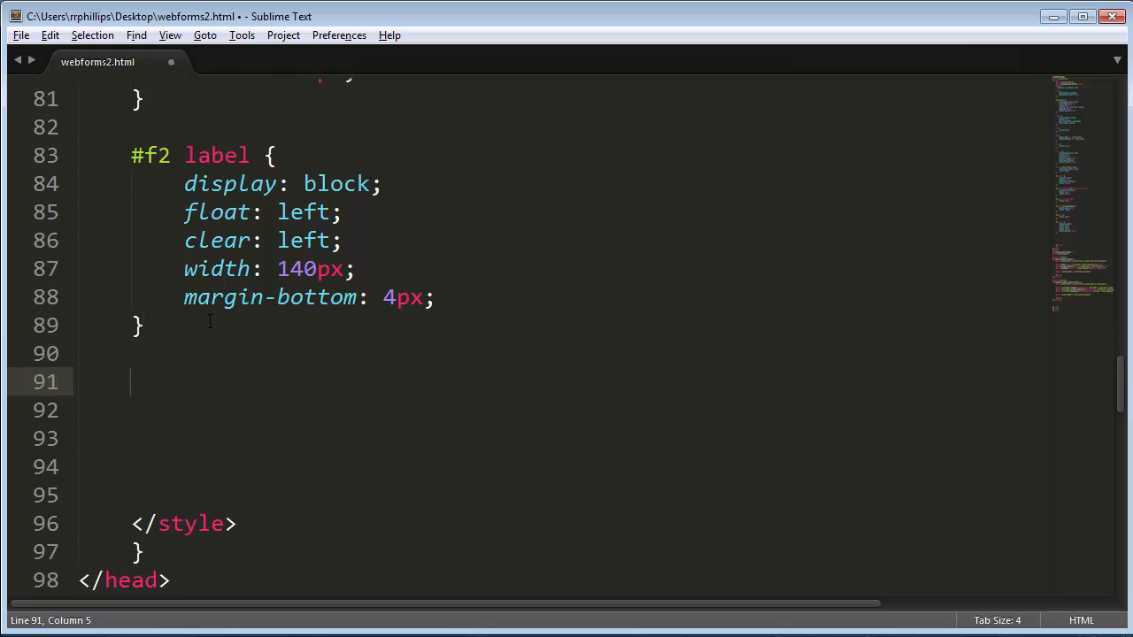
- Write a #f2 input, #f2 textarea rule with margin-bottom: 4px and width: 200px
text(#ft)
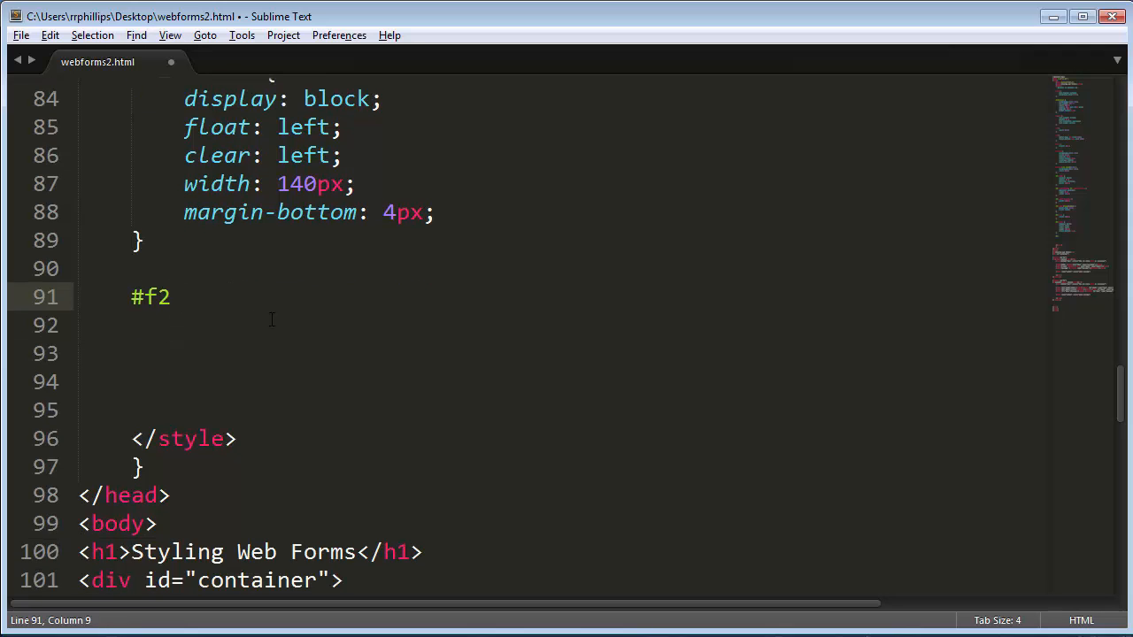
text(input)
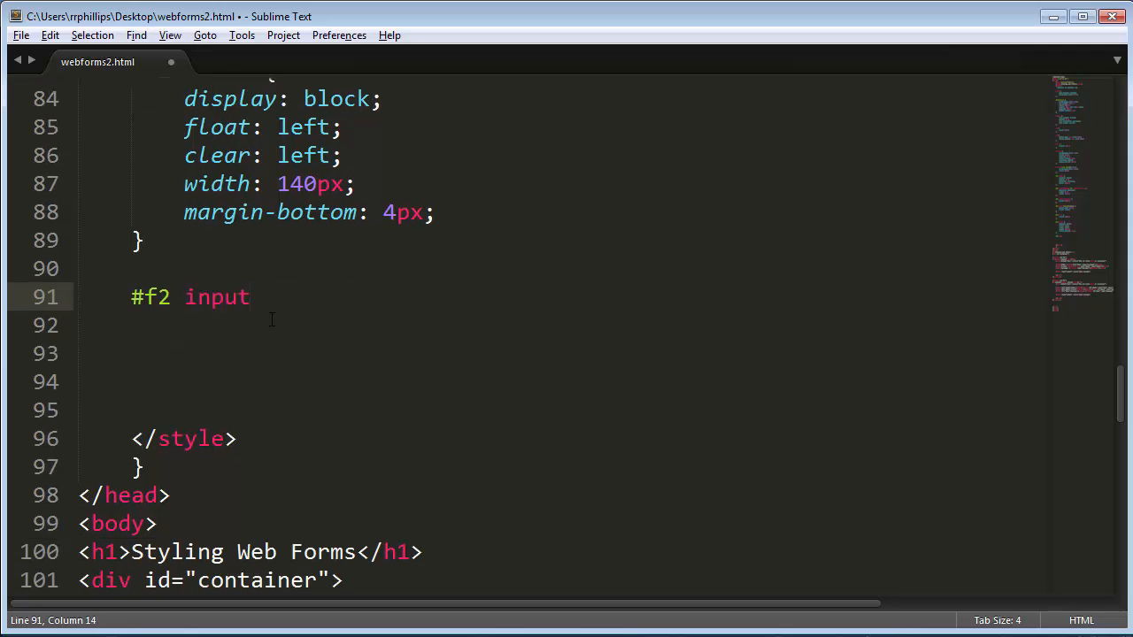
text(, #f2 textarea {)
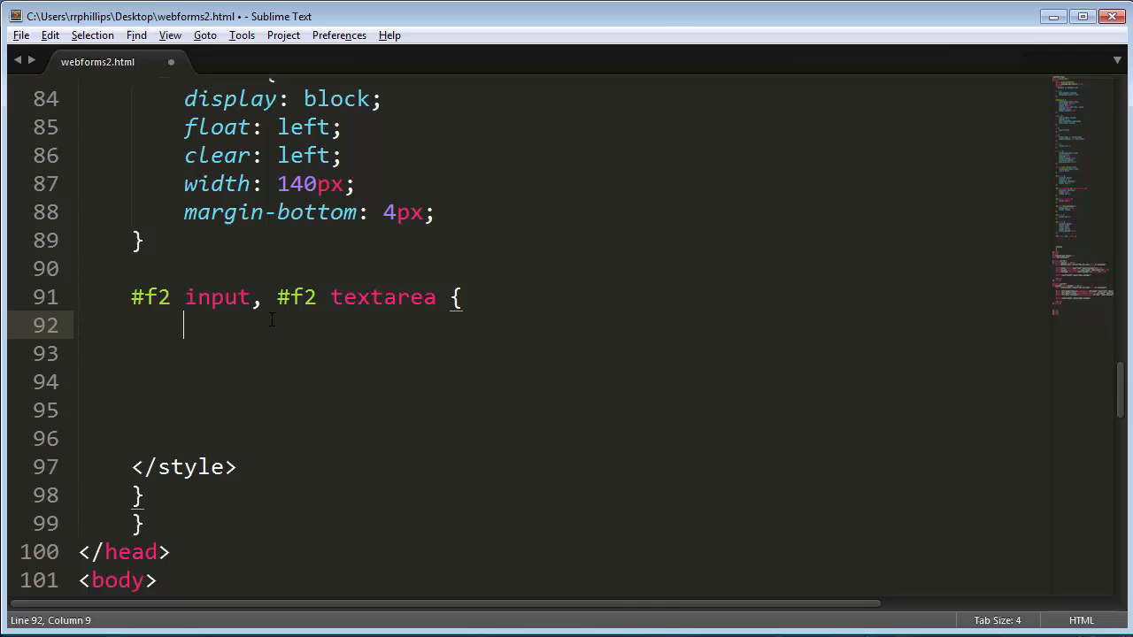
text(margin-bott)
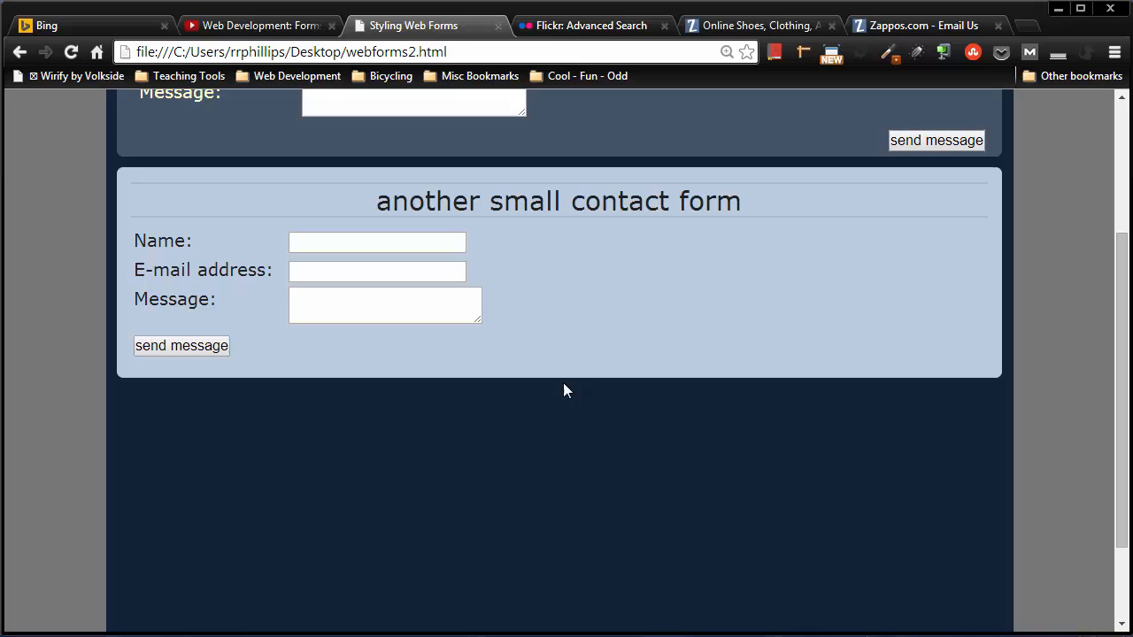
mouse_move(510, 386)
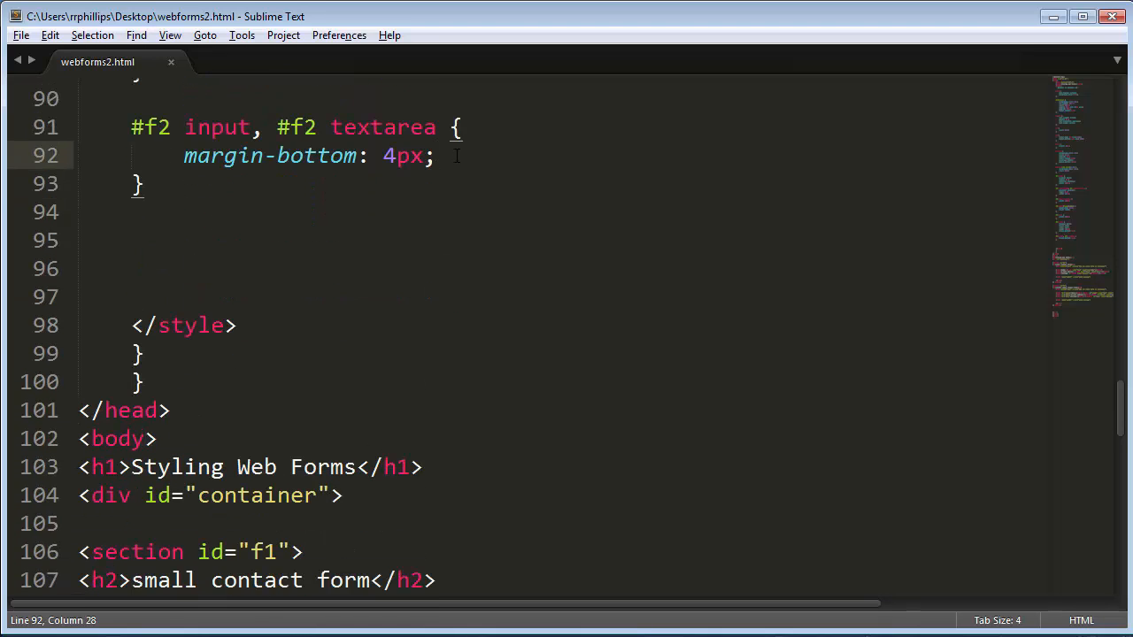
text(width: 200px;)
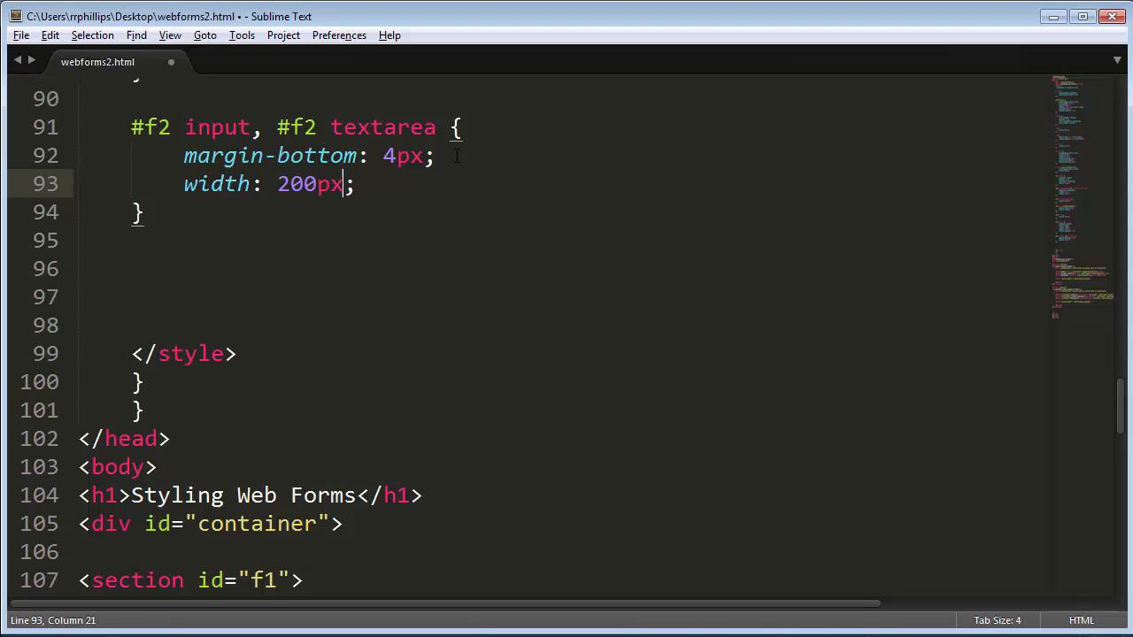
click(414, 25)
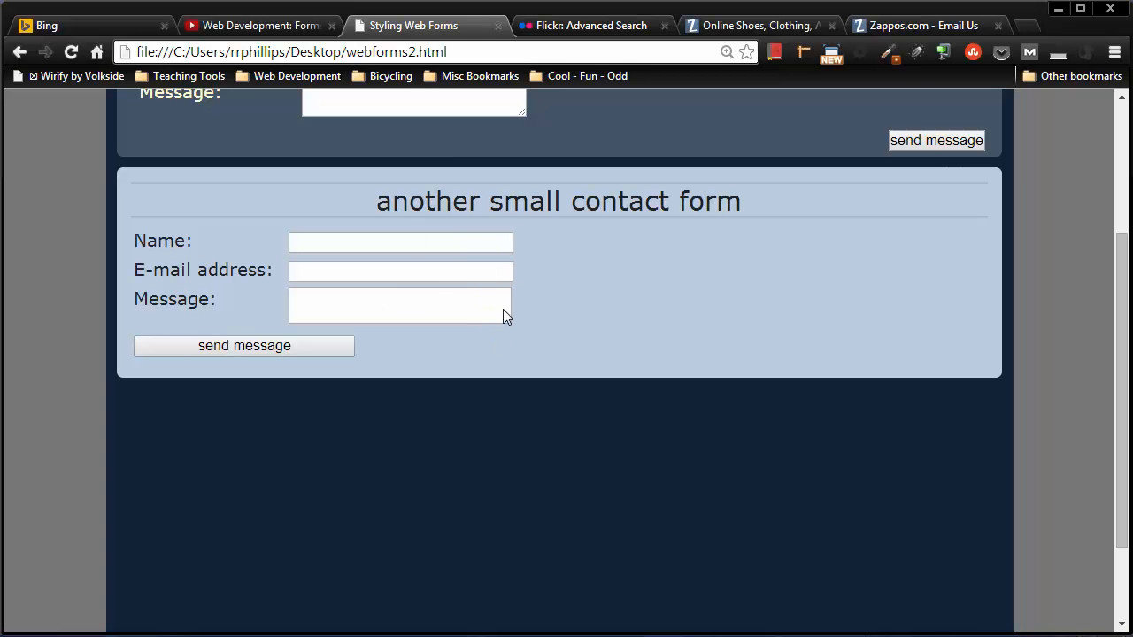
mouse_move(511, 317)
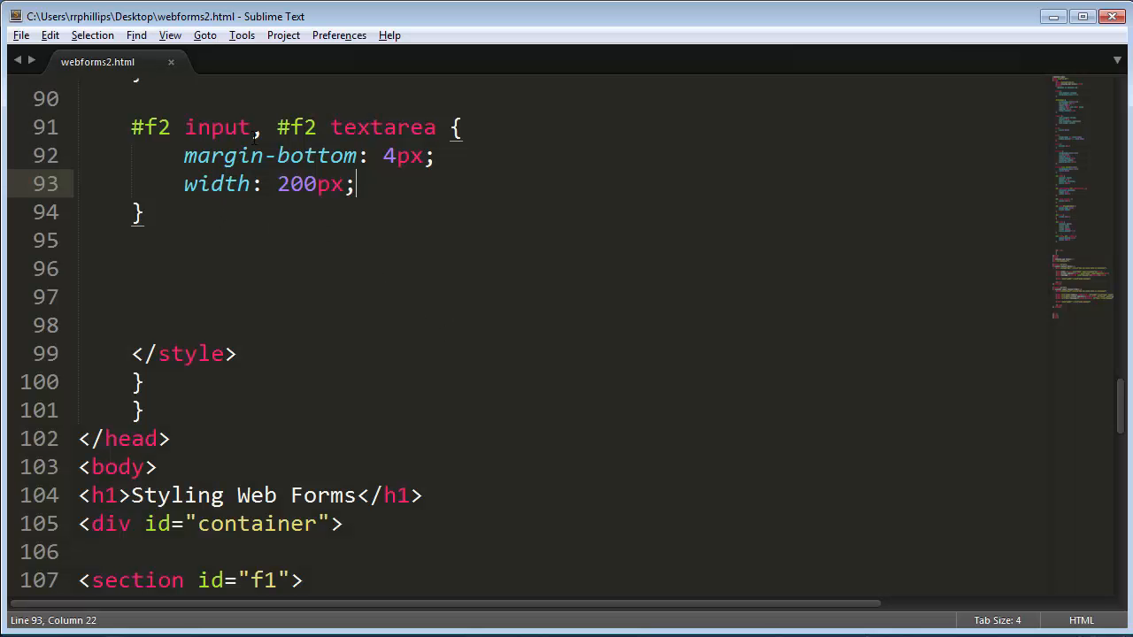
- Start a separate #f2 textarea rule with width 201px
drag(276, 127, 435, 128)
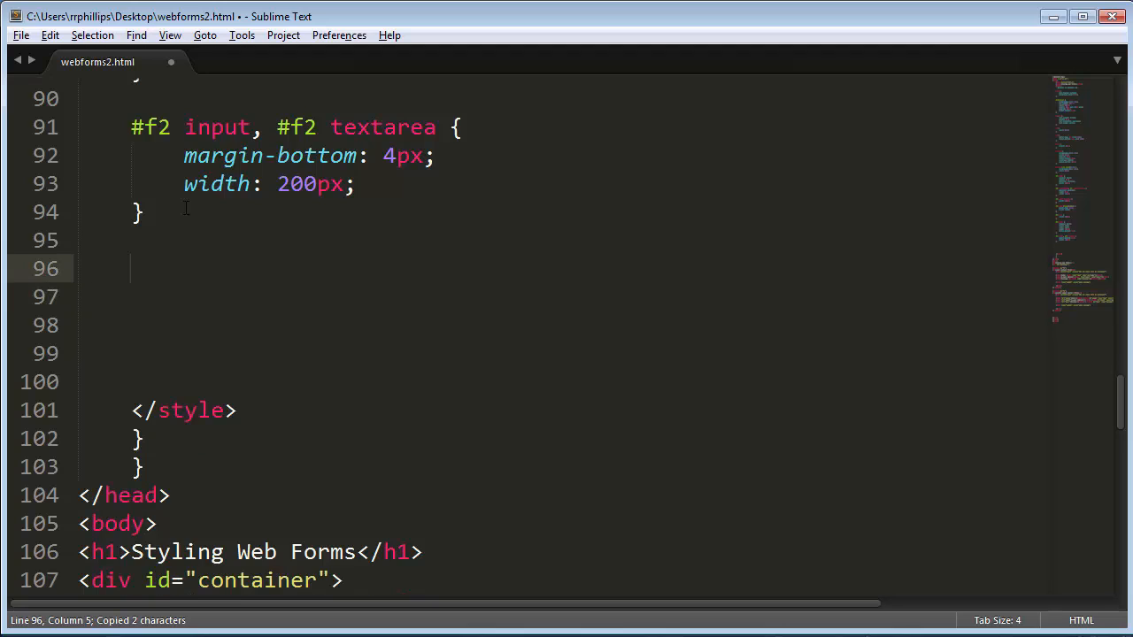
text(#f2 tex)
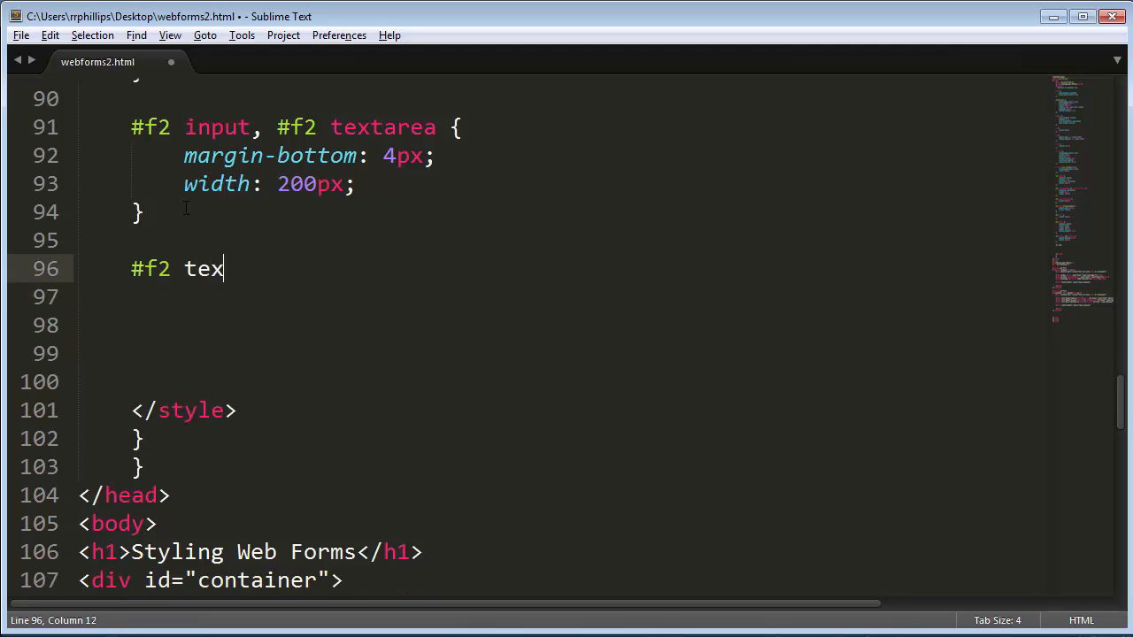
text(tarea {)
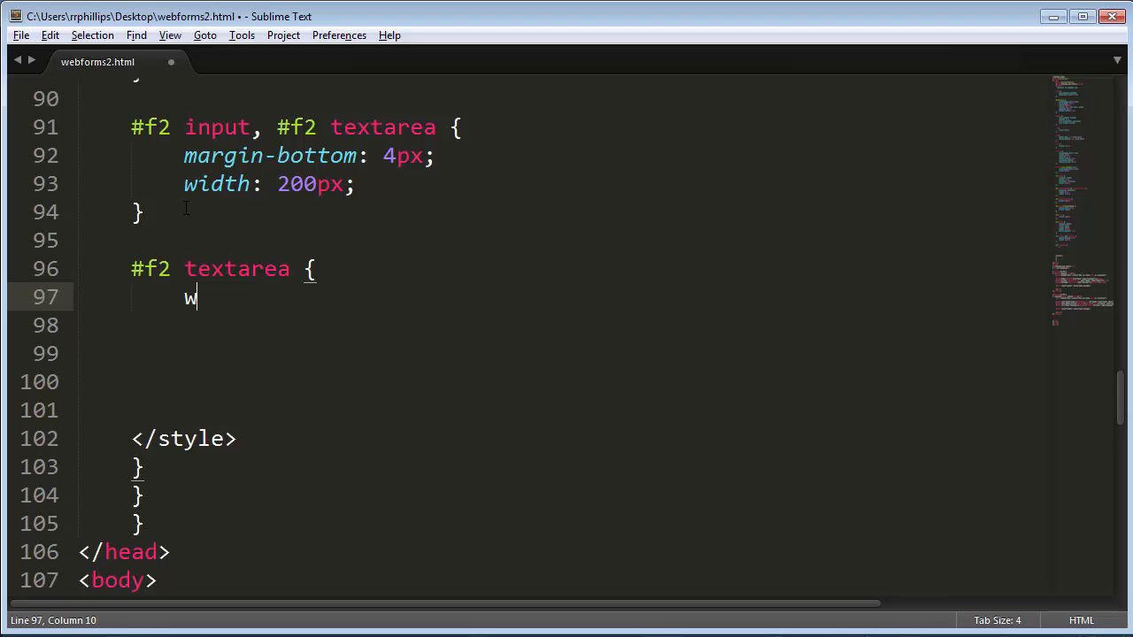
text(idth: 201px;)
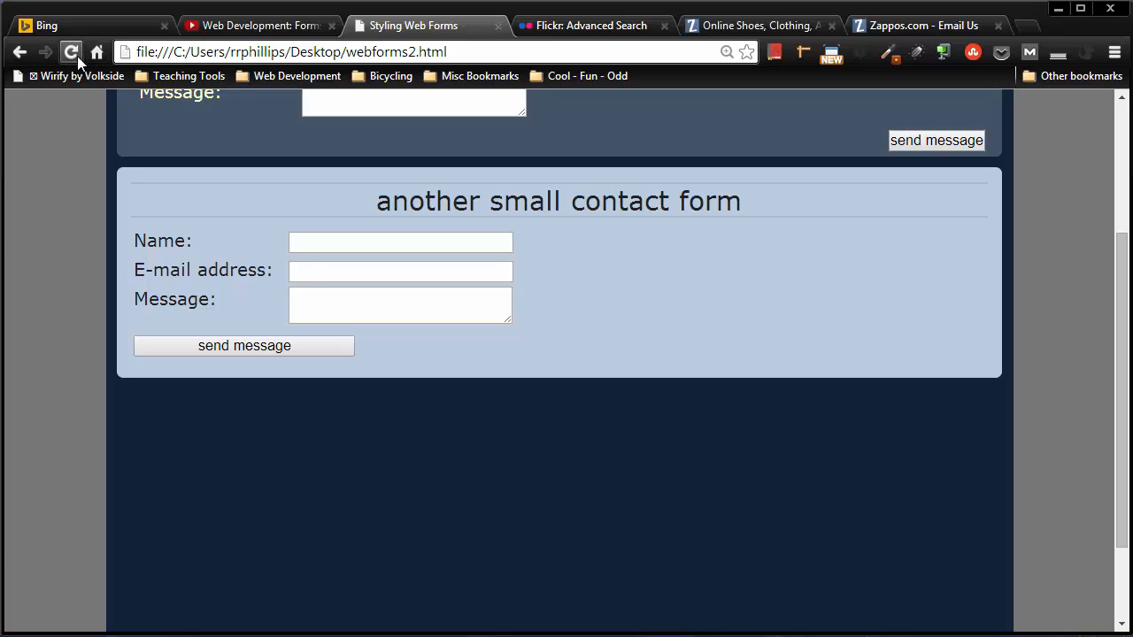
mouse_move(504, 318)
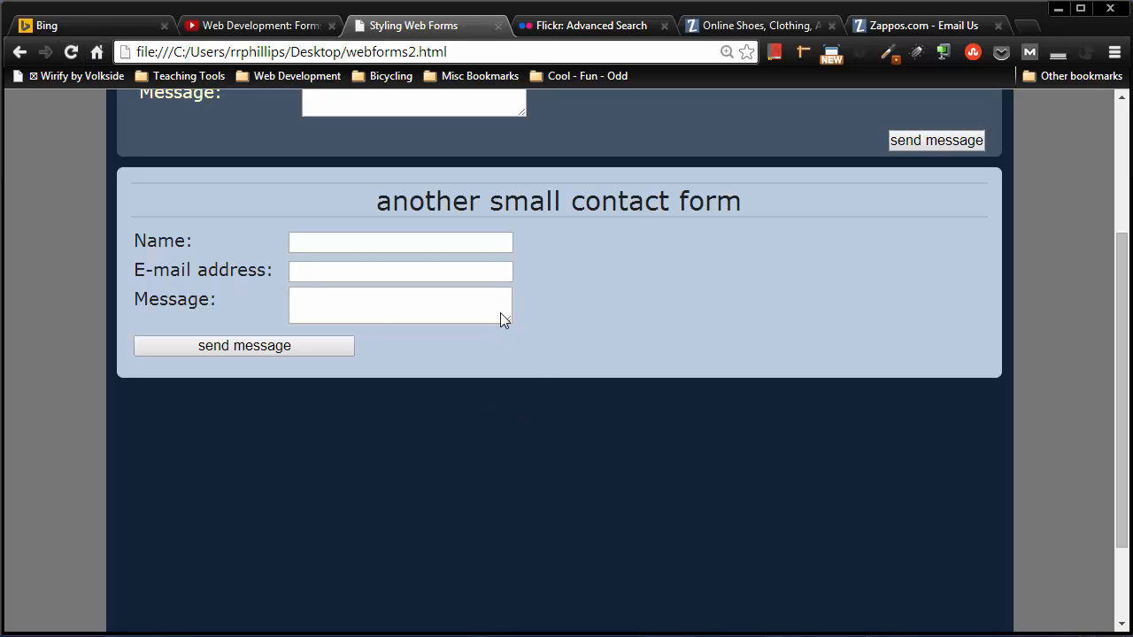
mouse_move(184, 367)
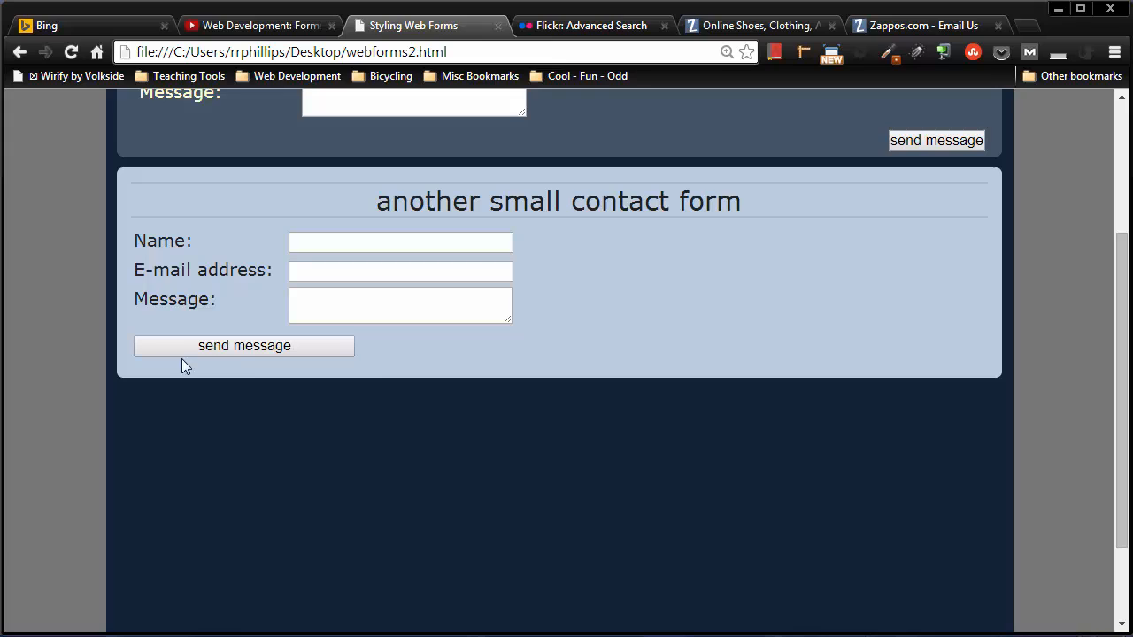
mouse_move(251, 358)
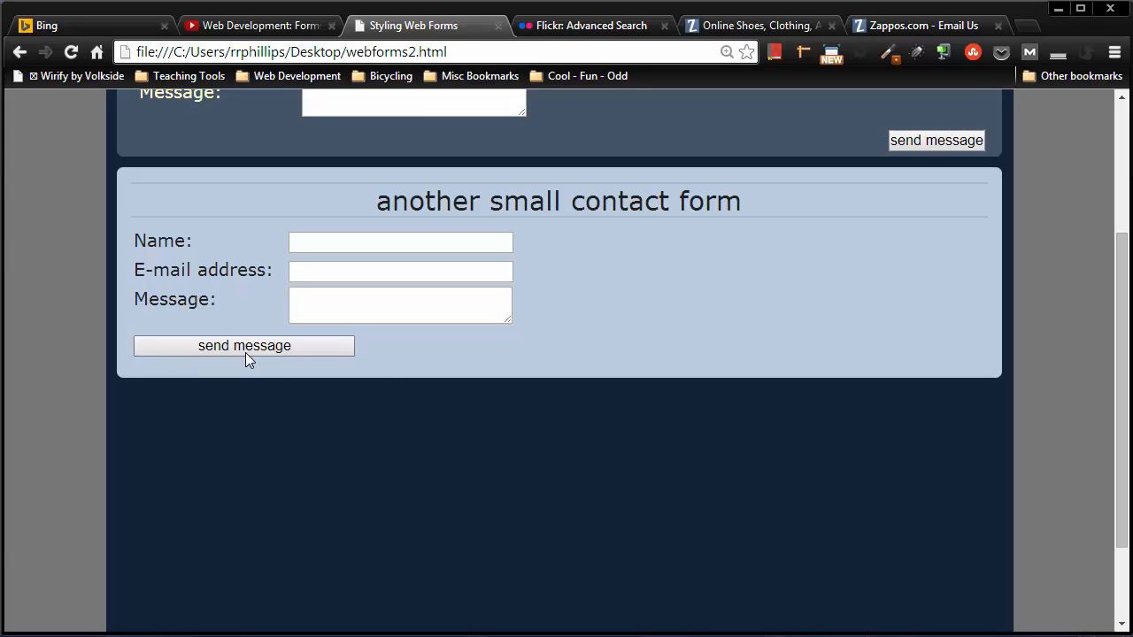
mouse_move(244, 355)
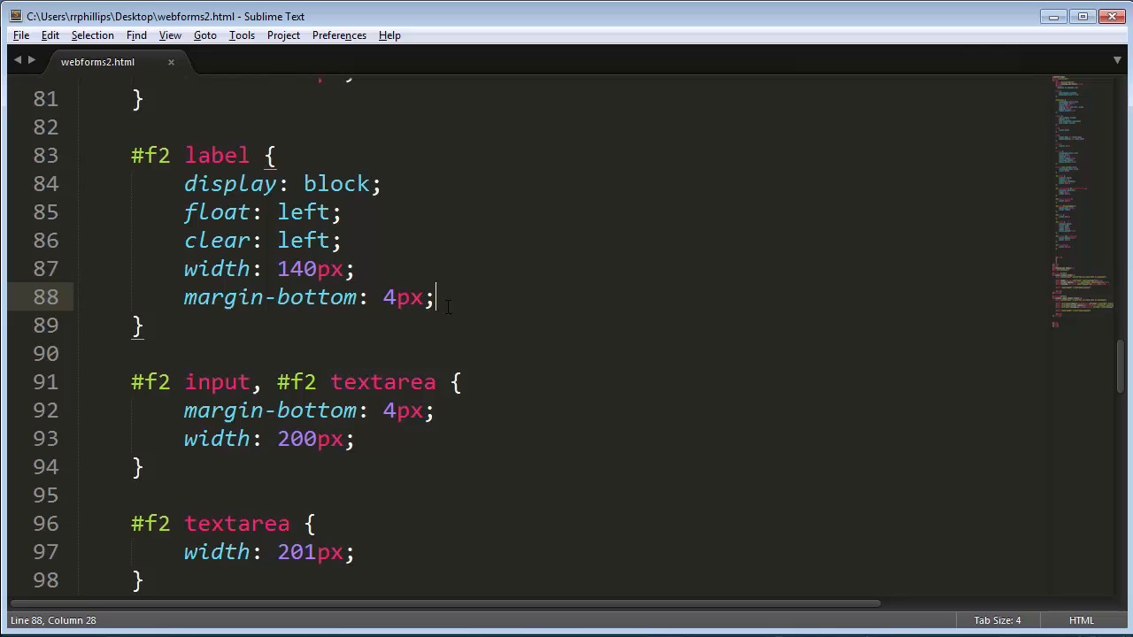
- Add text-align: right and padding-right to the #f2 label rule
text(text-align: right;)
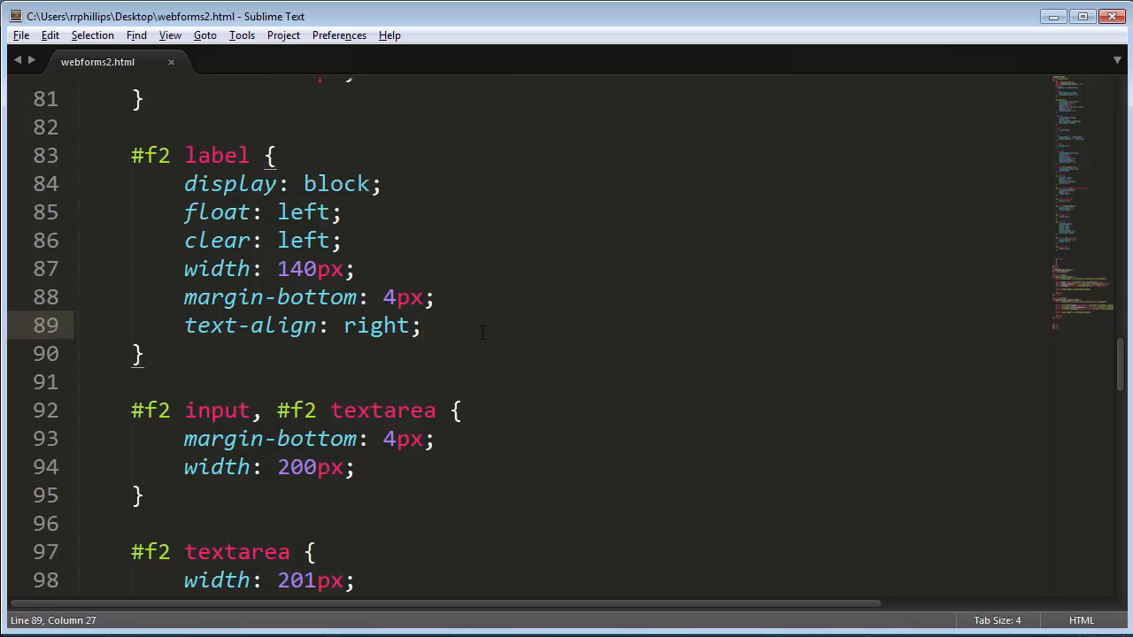
text(padding: right: ;)
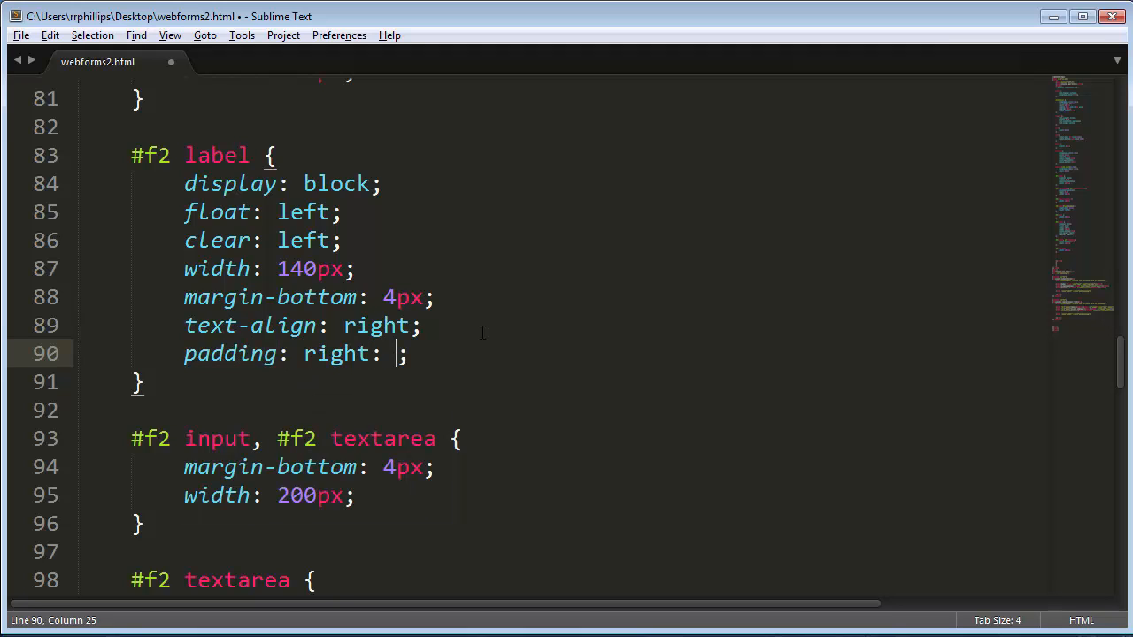
key(BackSpace)
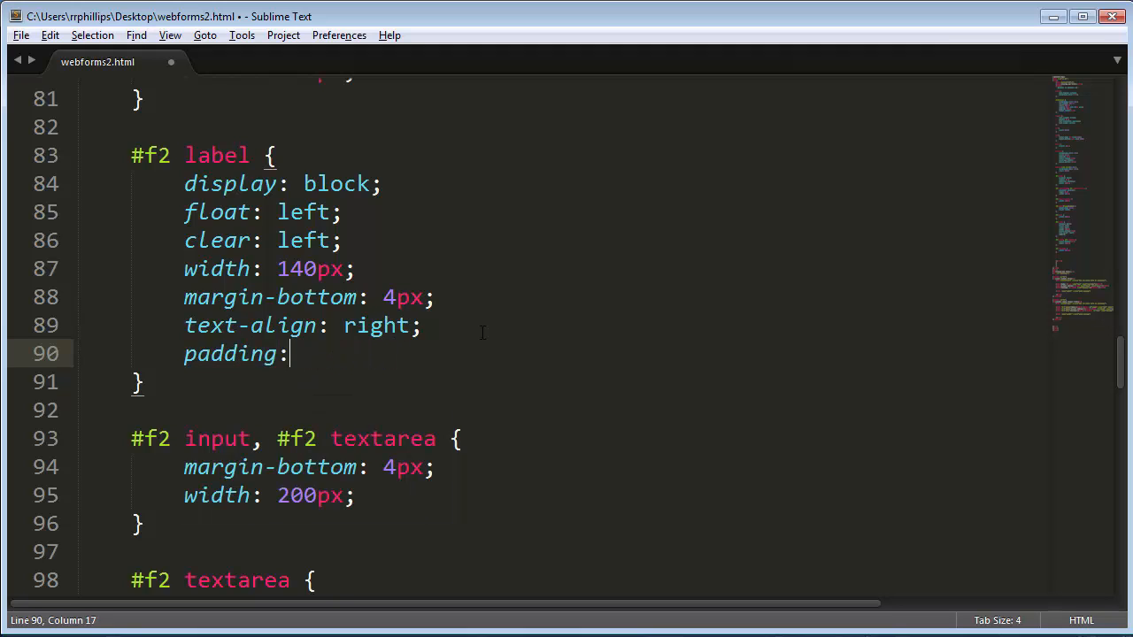
text(-right:)
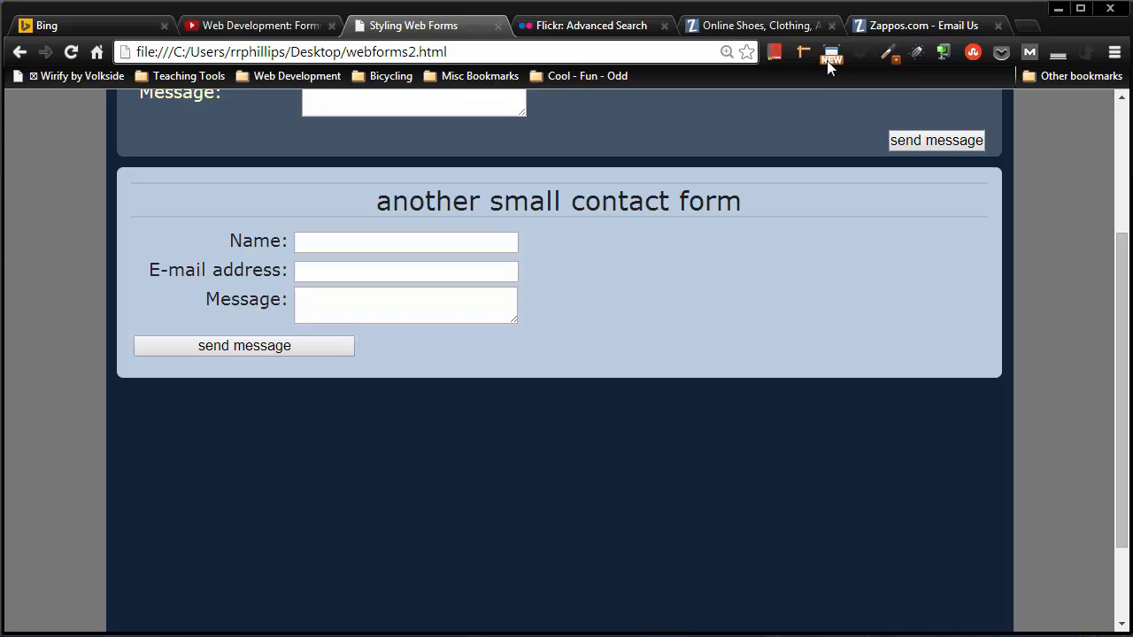
- Compare against the Zappos contact form, then return to the stylesheet
click(921, 25)
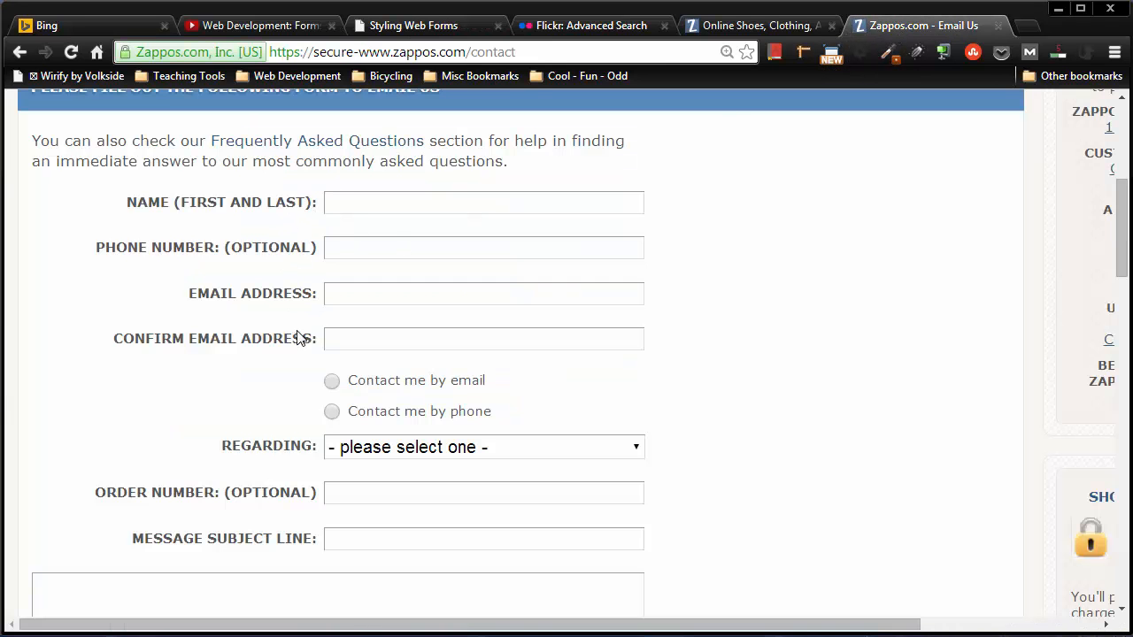
click(415, 24)
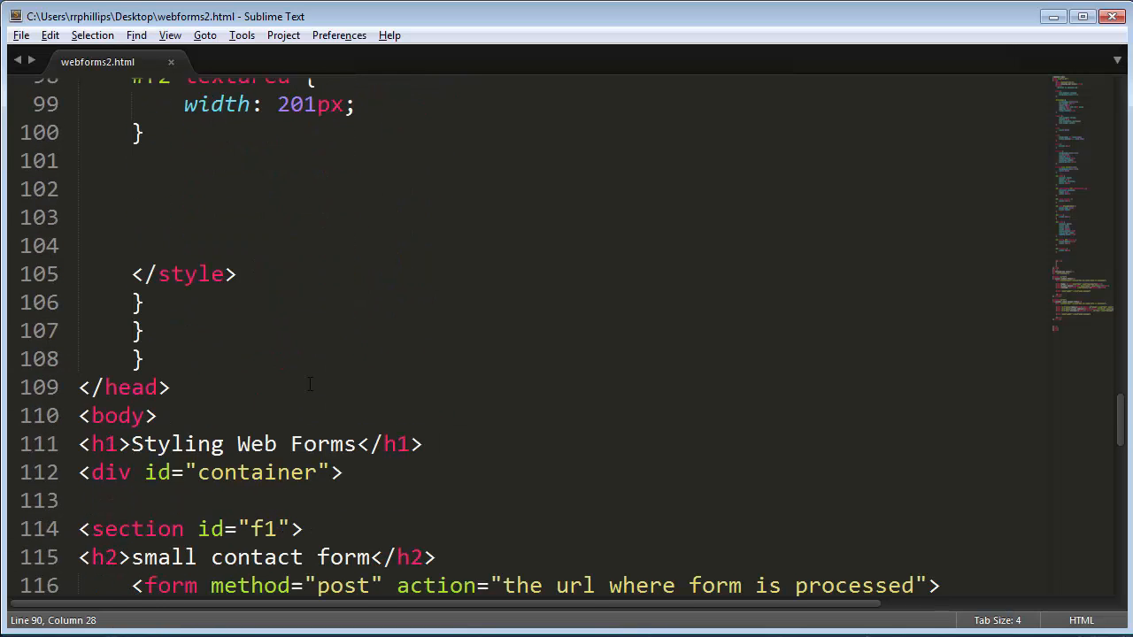
- Start an input[type=submit] rule with width 120px and height 40px
text(input)
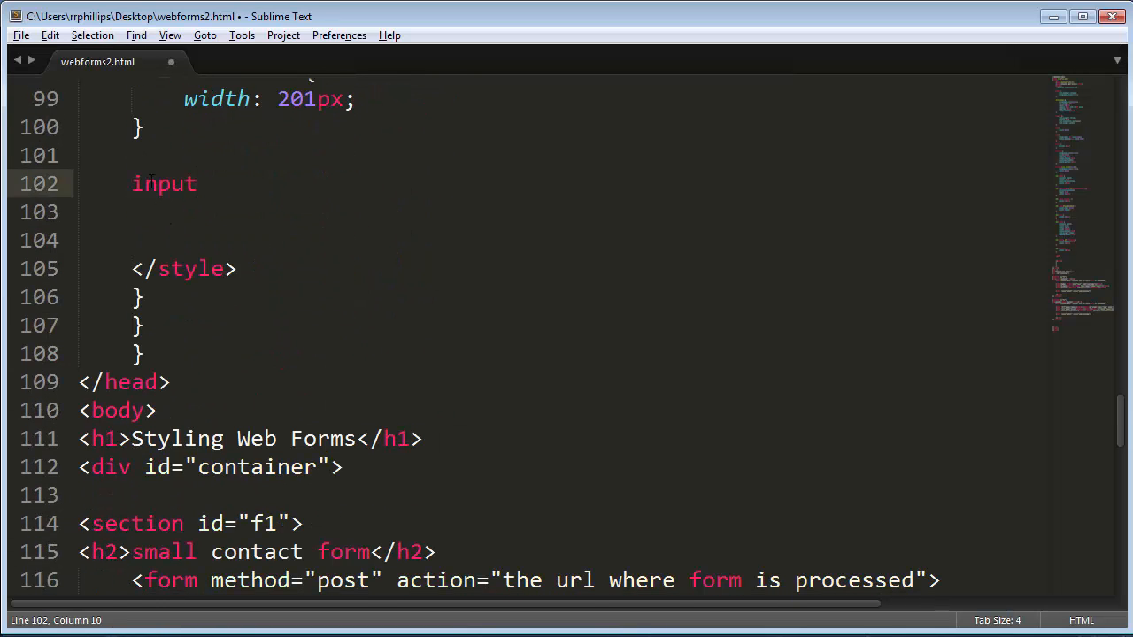
text([type])
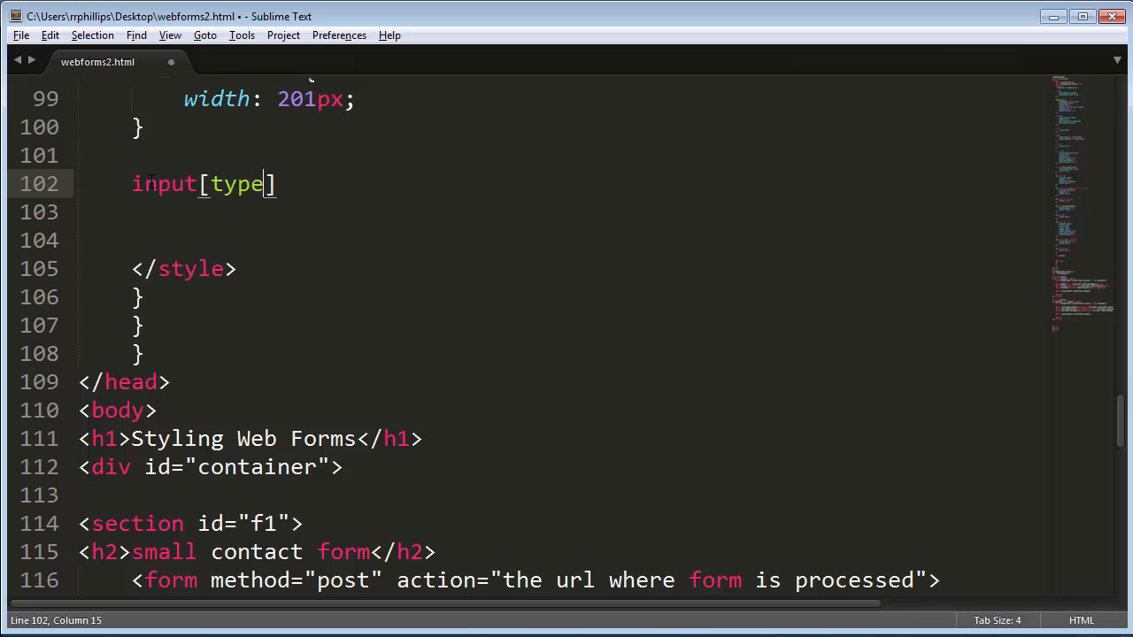
text(=submit)
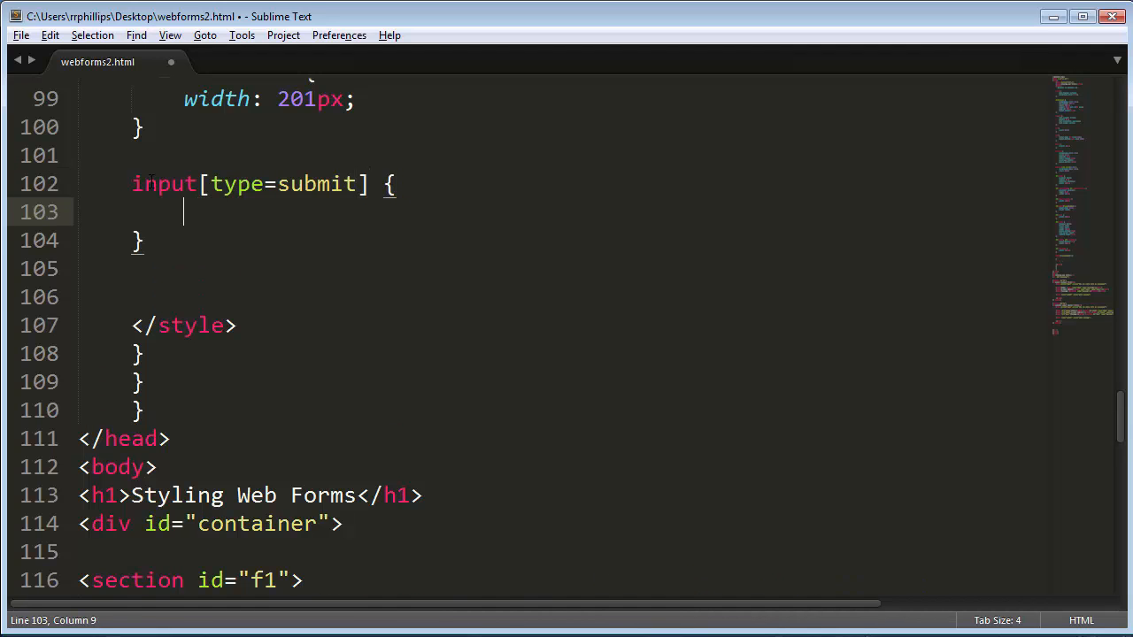
text(width: 1;)
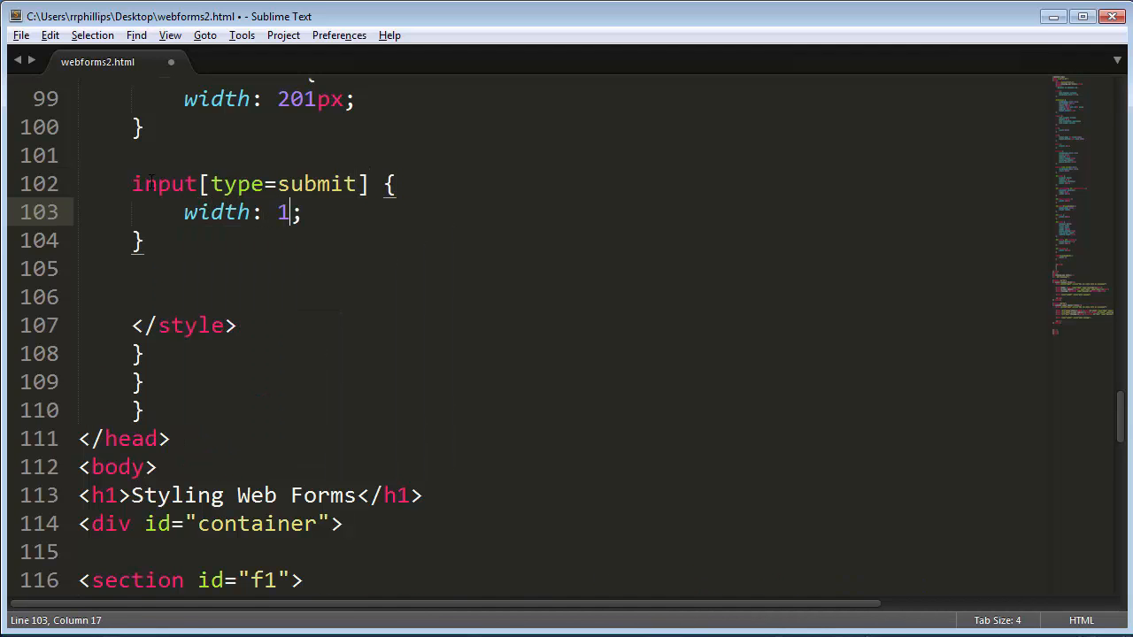
text(20px)
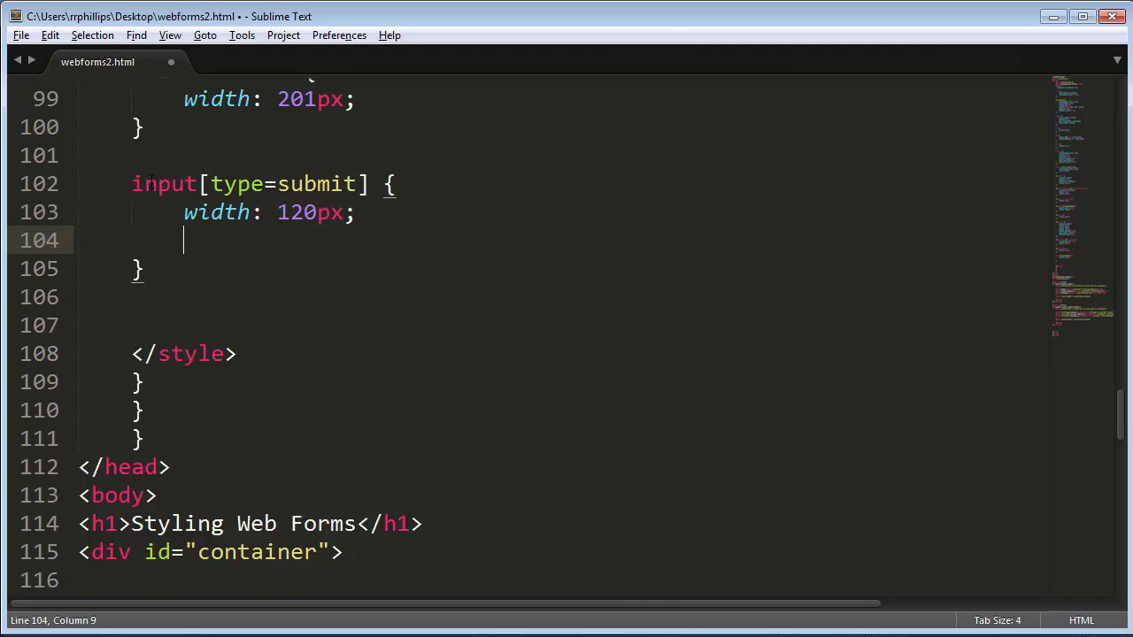
text(height: 40;)
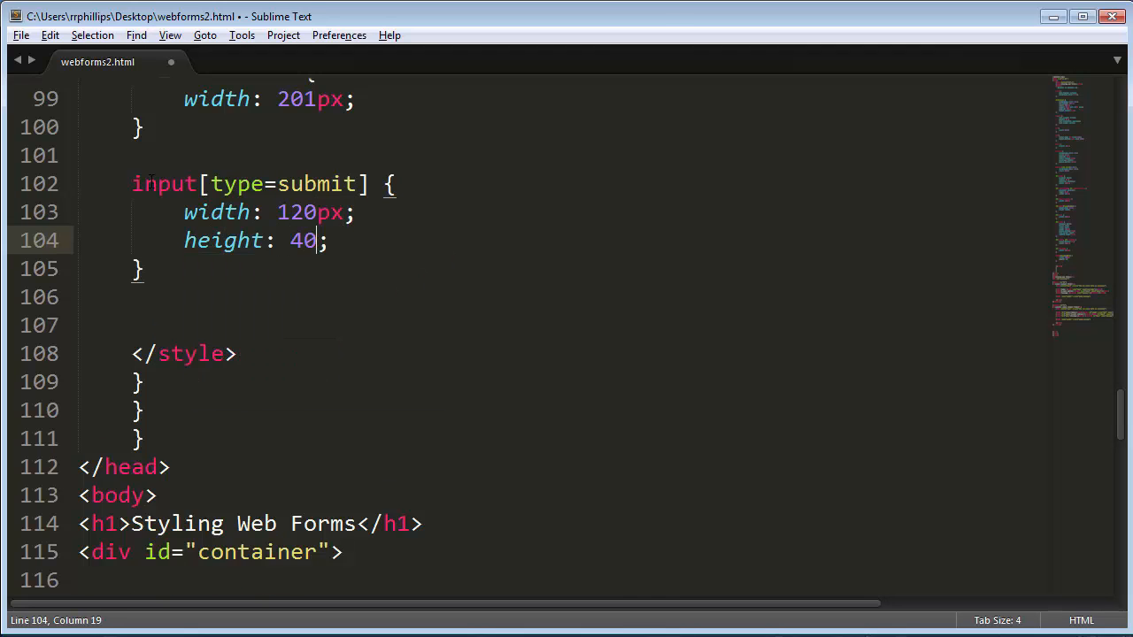
text(px;heigh)
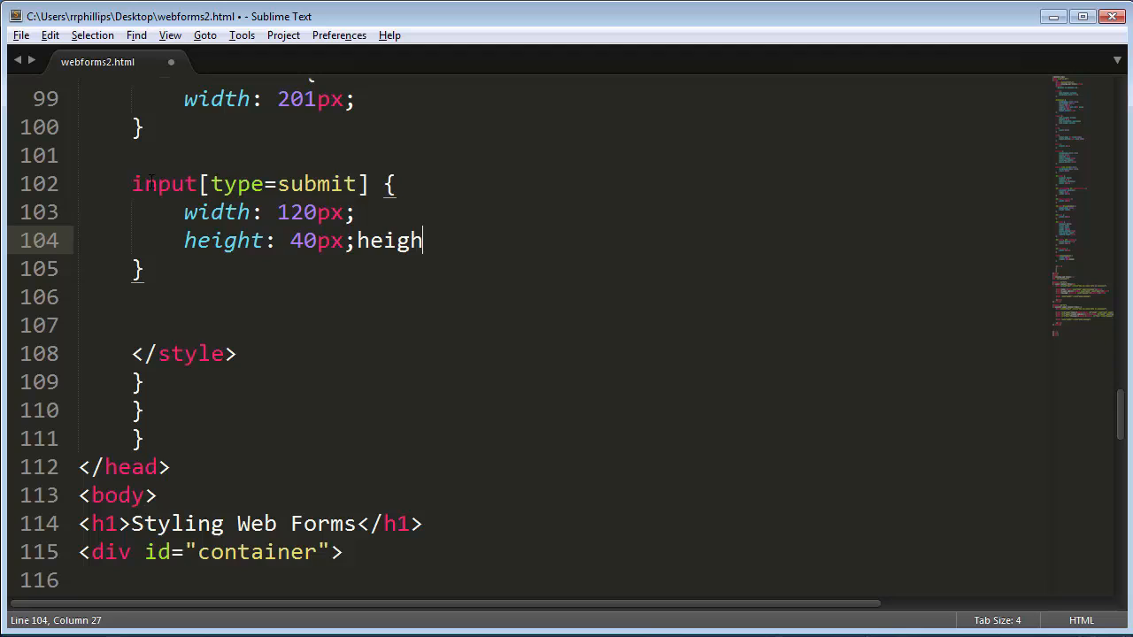
- Add line-height 40px and a 145px margin to the submit rule and save
text(line)
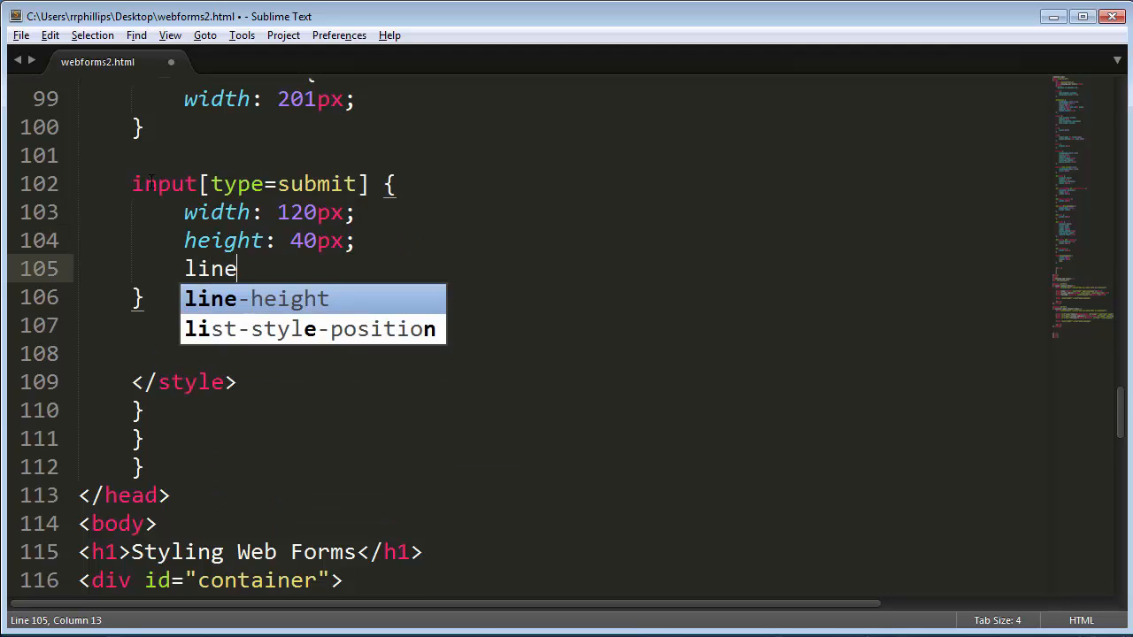
text(-height: 40px;)
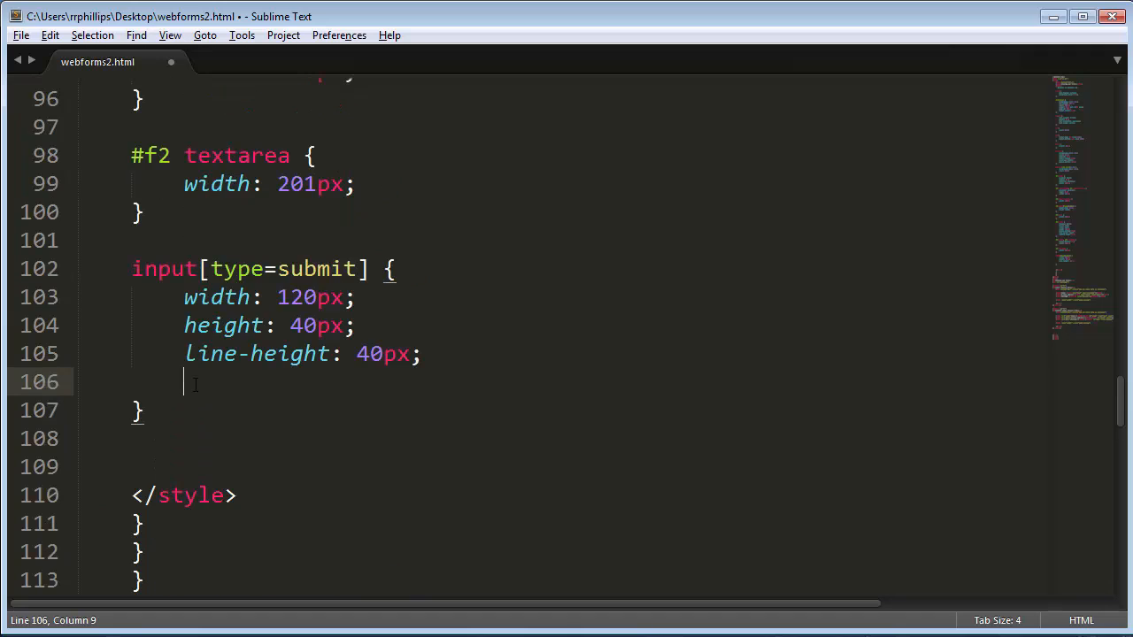
text(margin-ri)
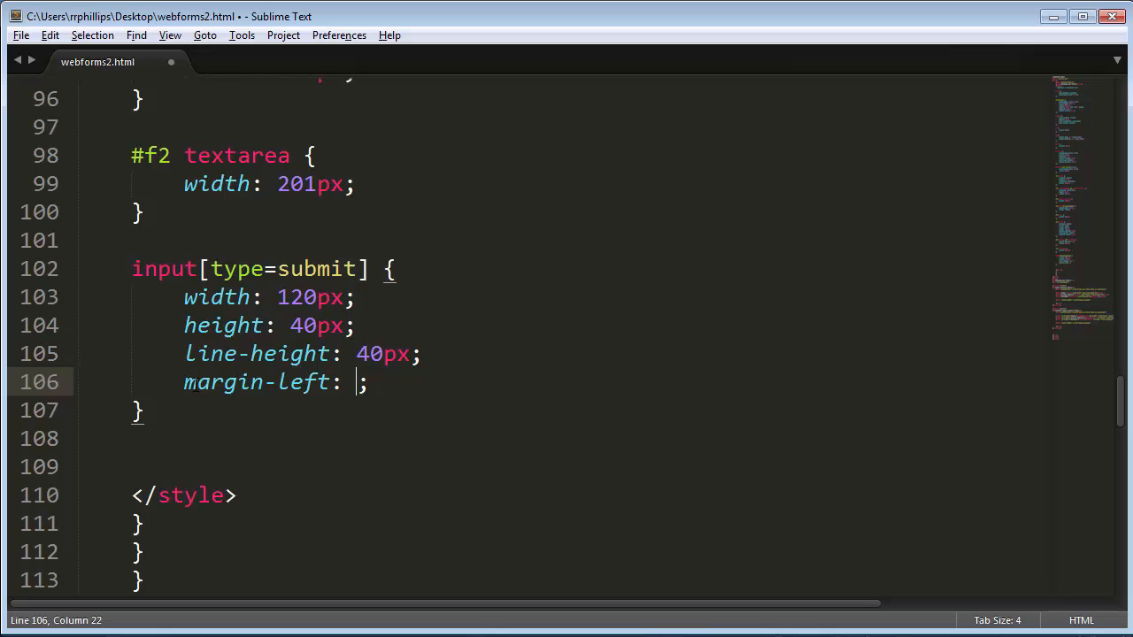
text(145)
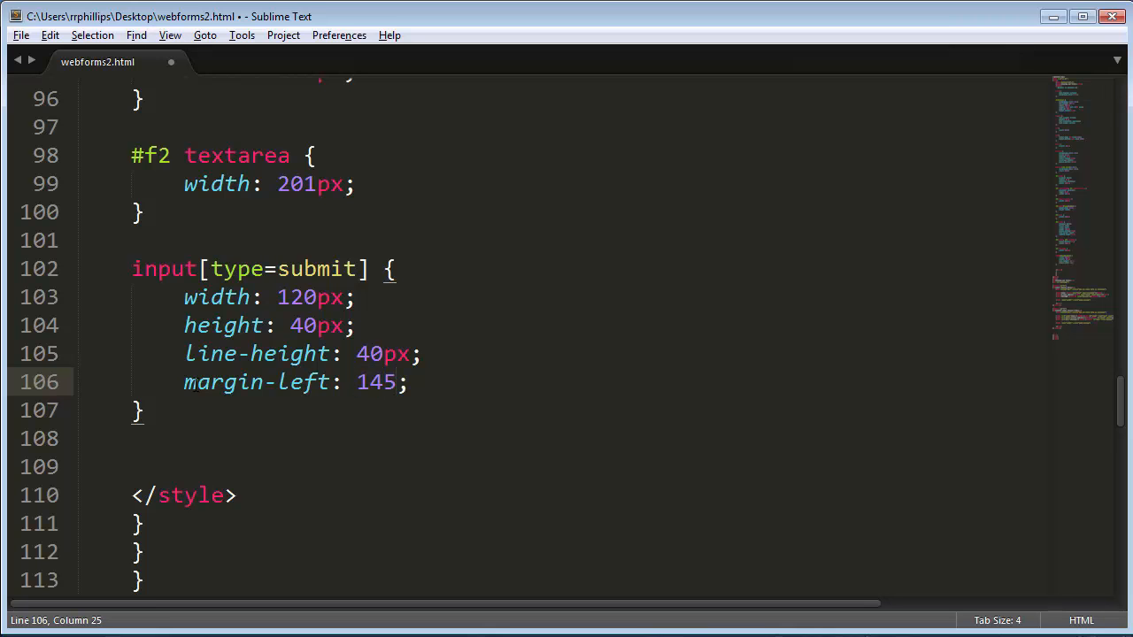
text(px)
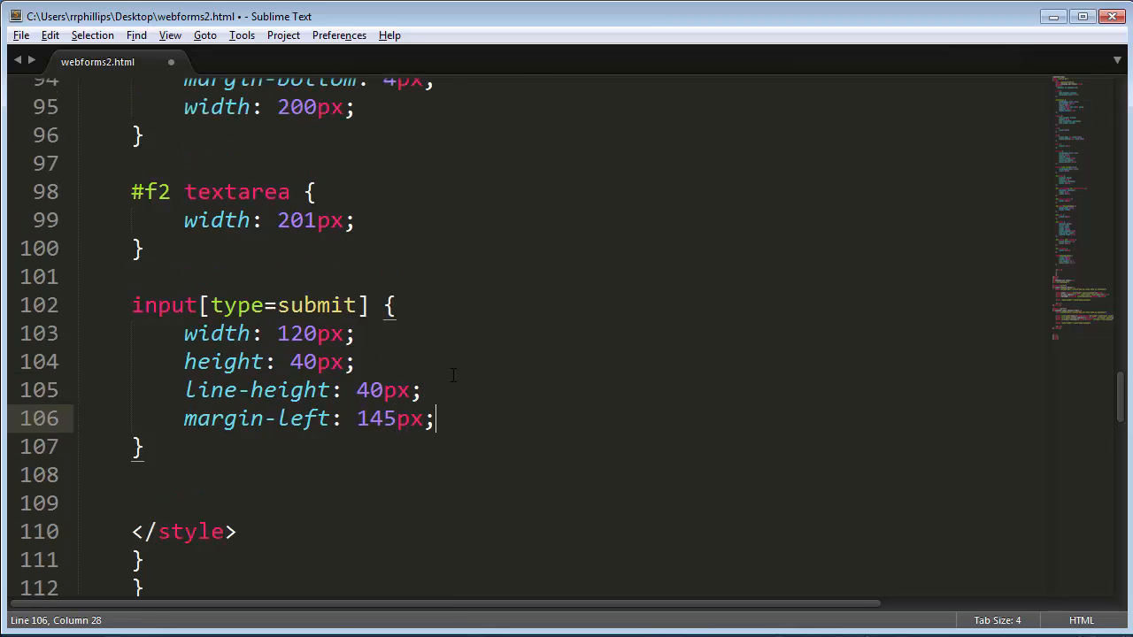
scroll(up, 3)
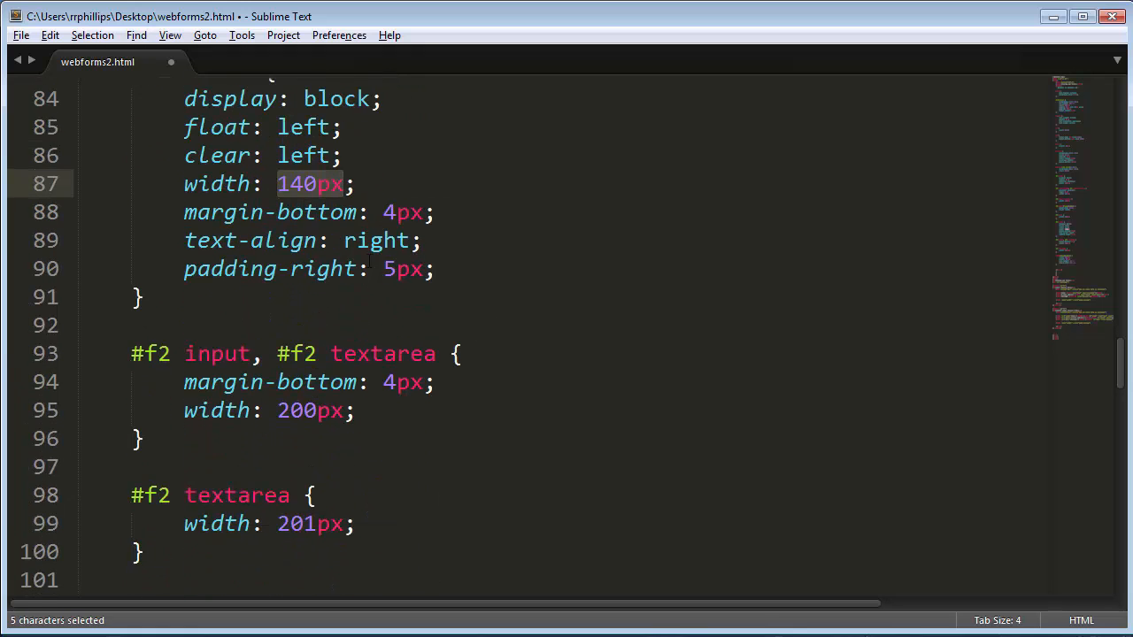
scroll(down, 3)
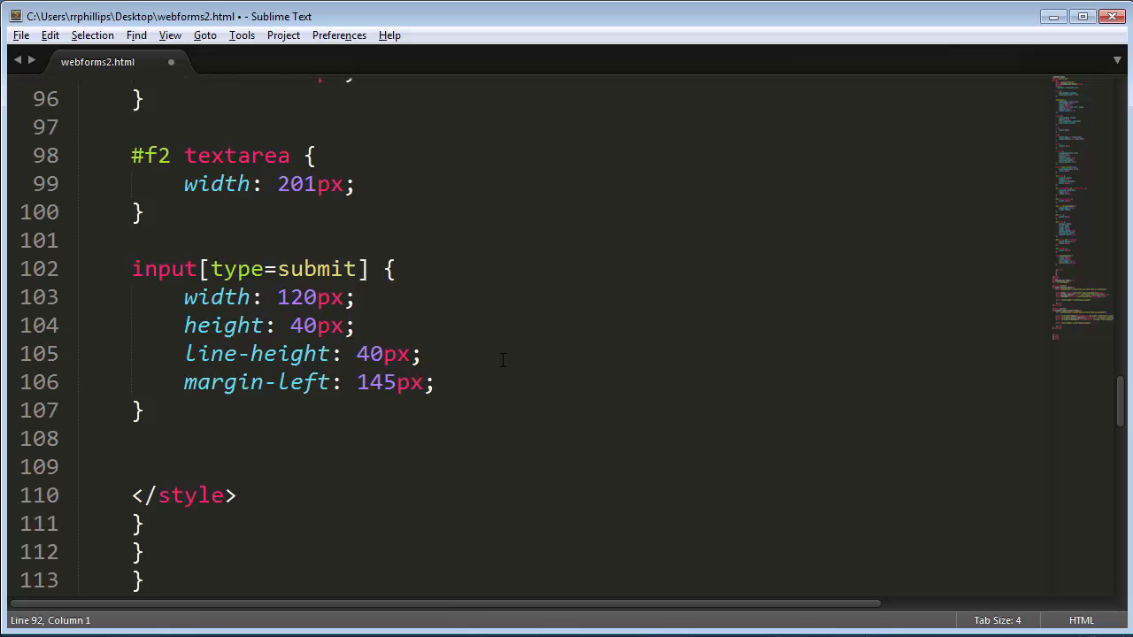
key(ctrl+s)
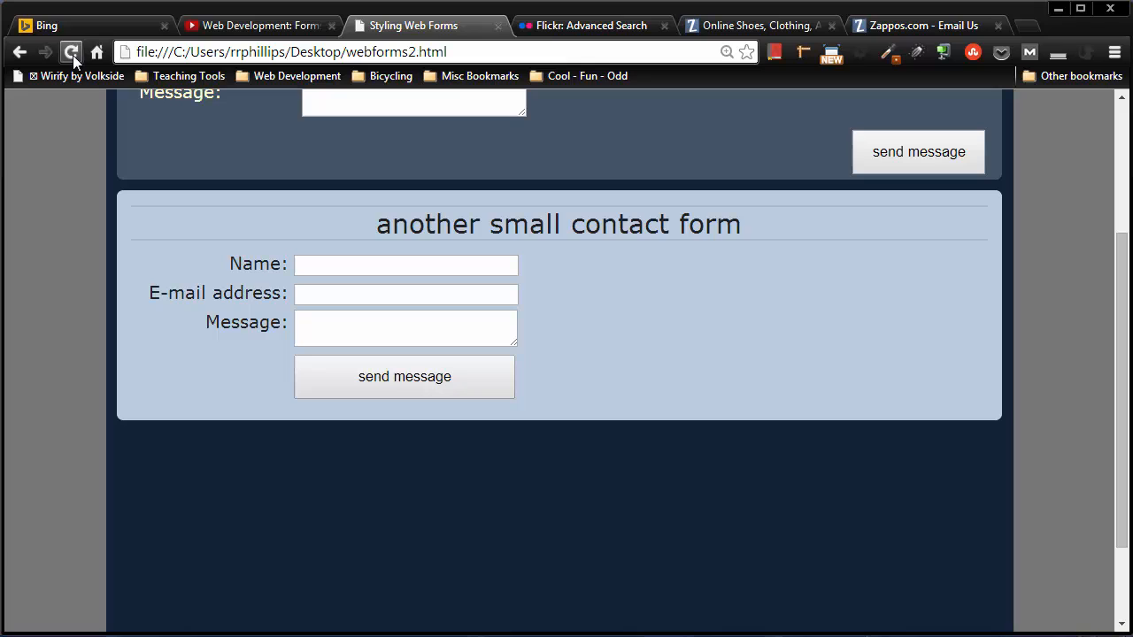
mouse_move(404, 375)
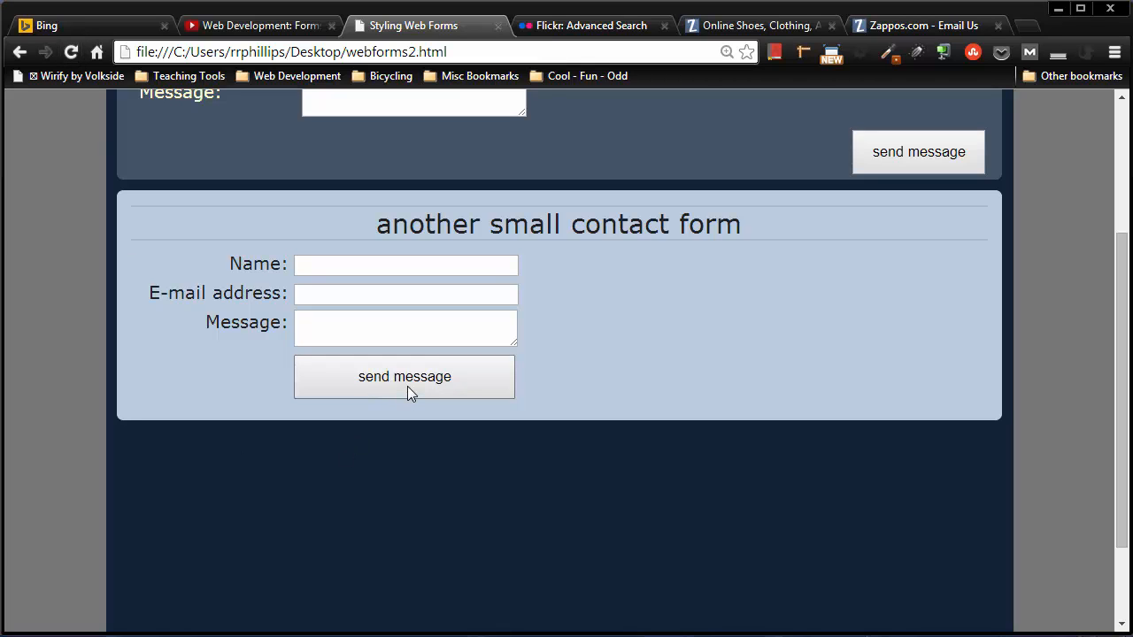
- Test the enlarged send message button in the reloaded second form
click(403, 376)
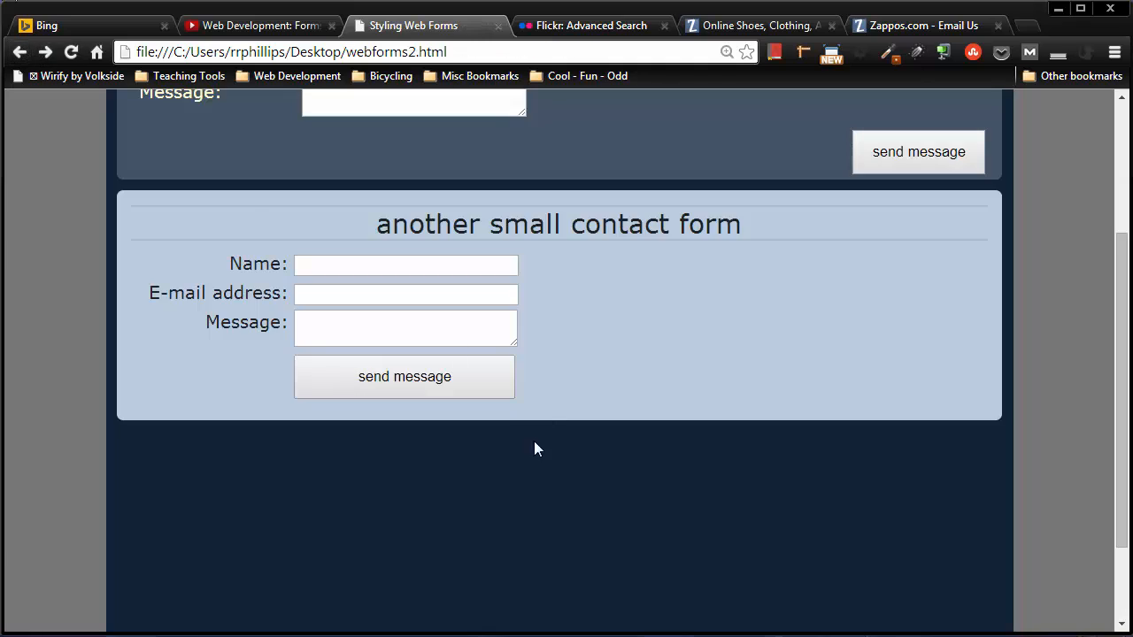
mouse_move(592, 393)
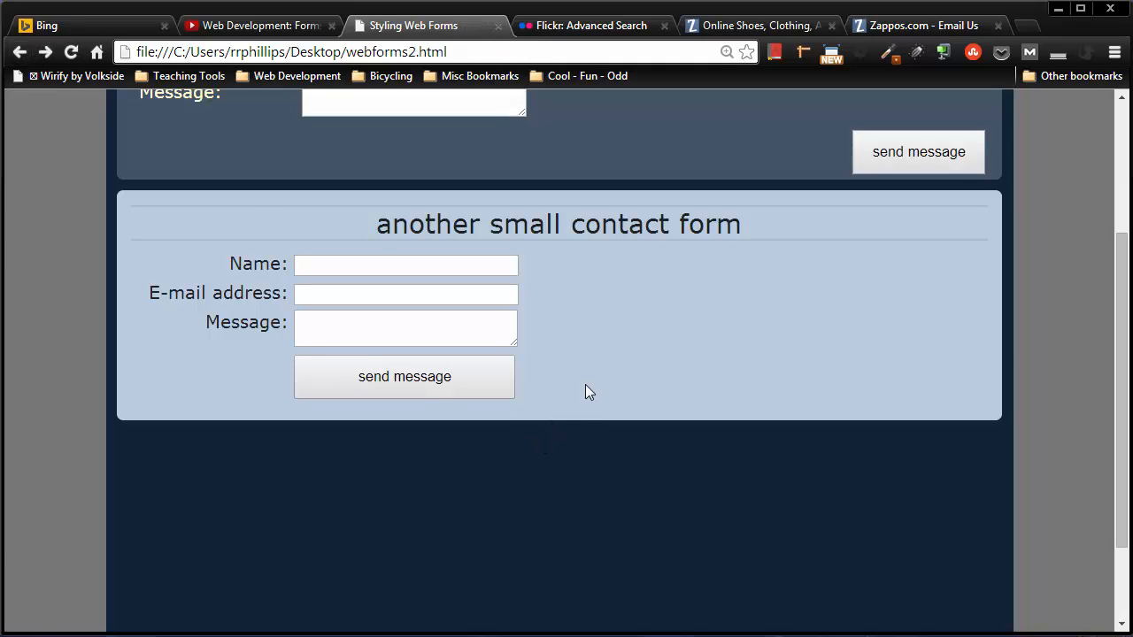